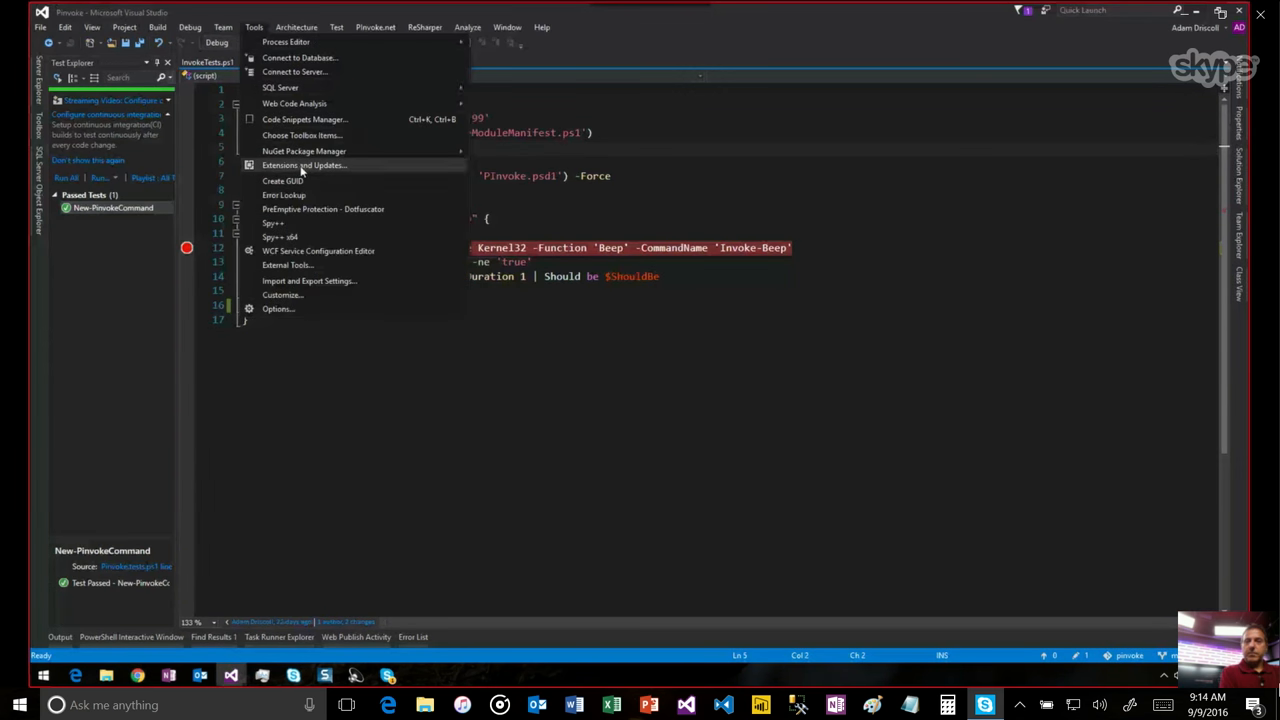
- Search the online Visual Studio Gallery for 'Power' in Extensions and Updates
click(304, 164)
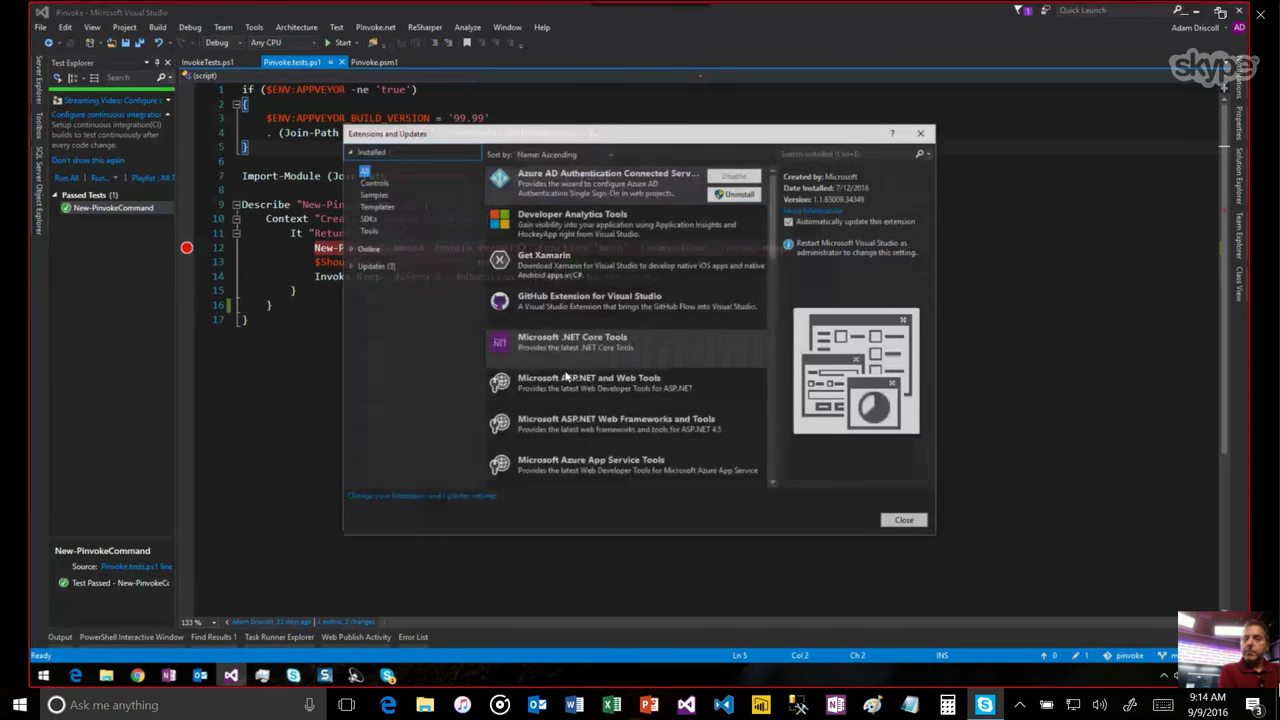
click(368, 168)
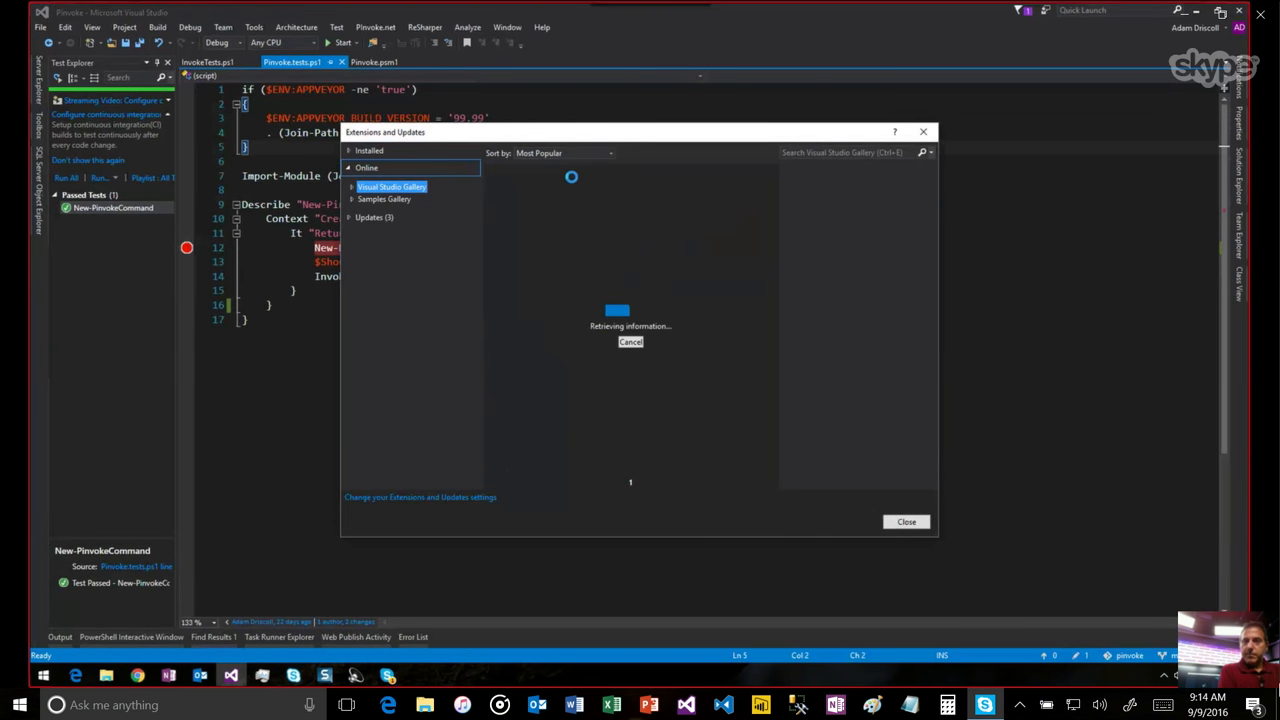
text(PowerShell)
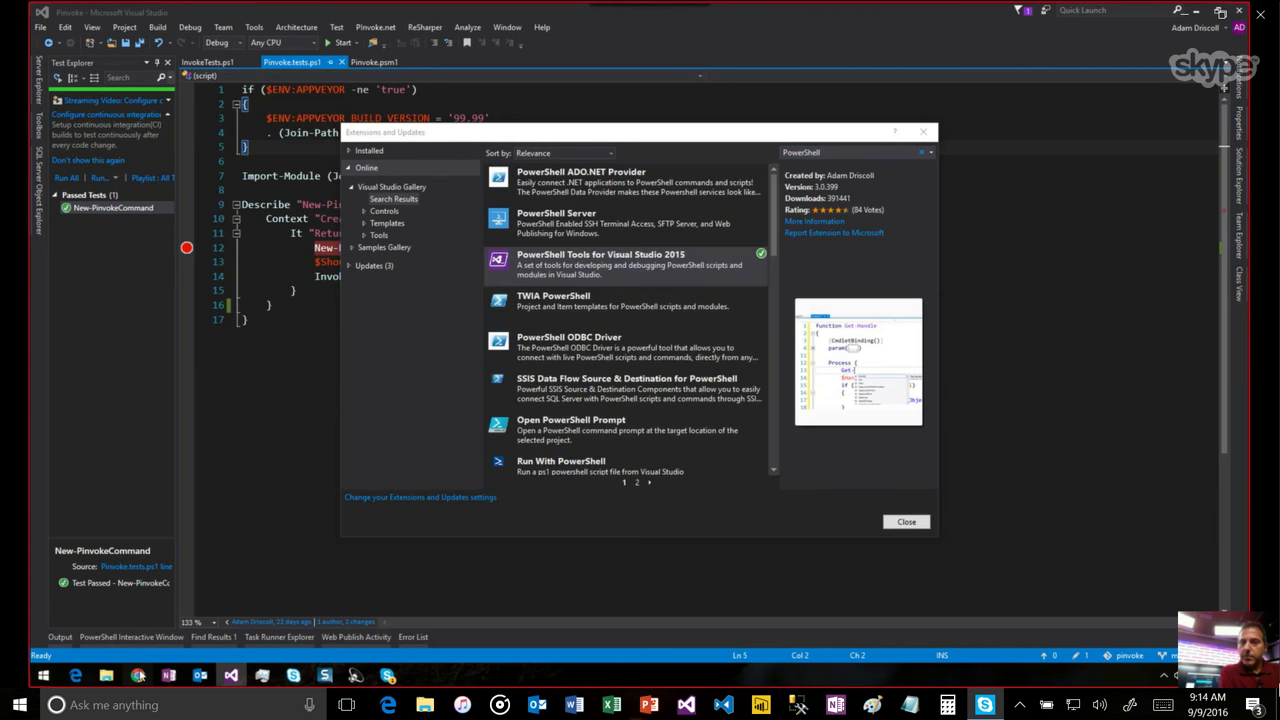
- View the PowerShell Tools for Visual Studio 2015 gallery page and scroll through its description
click(822, 218)
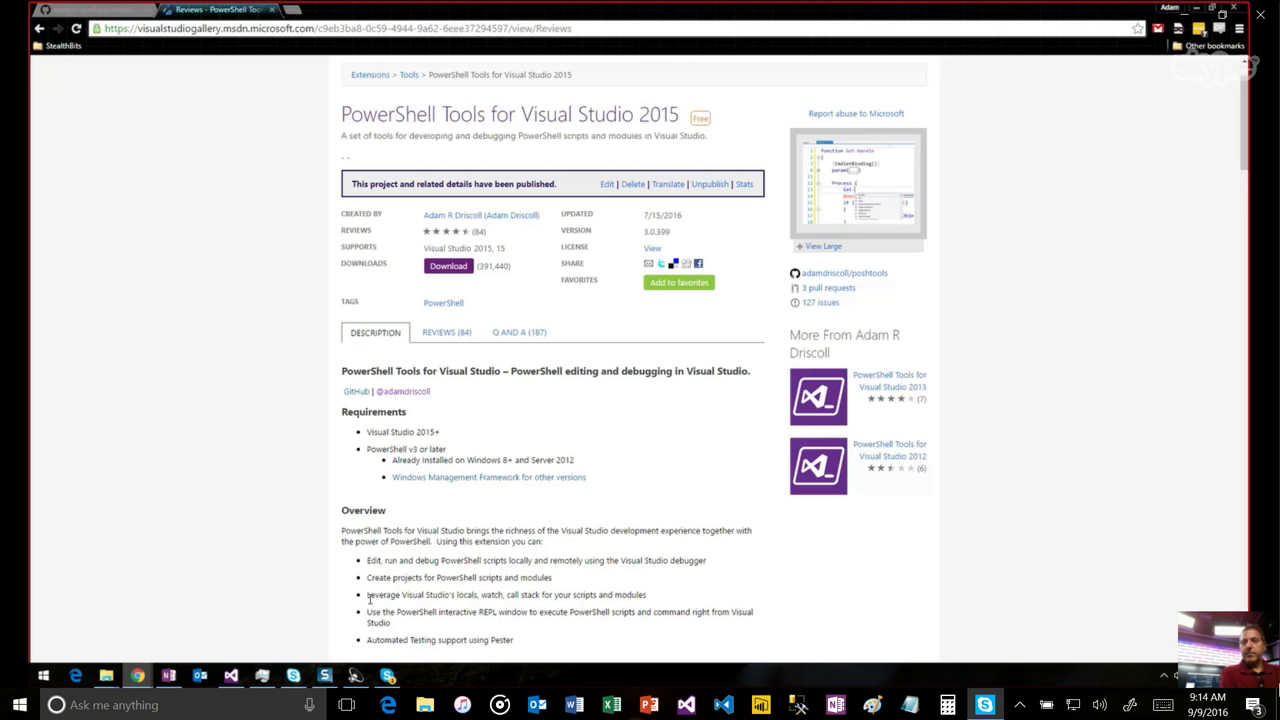
mouse_move(268, 356)
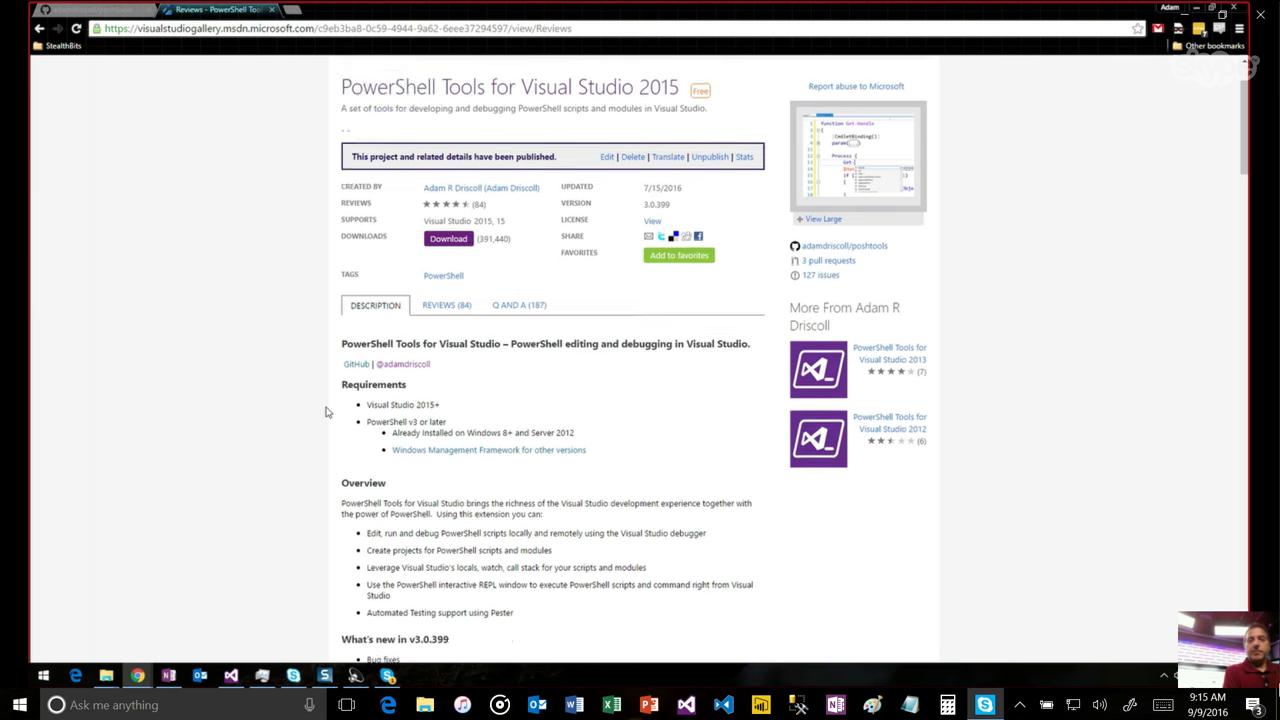
scroll(down, 3)
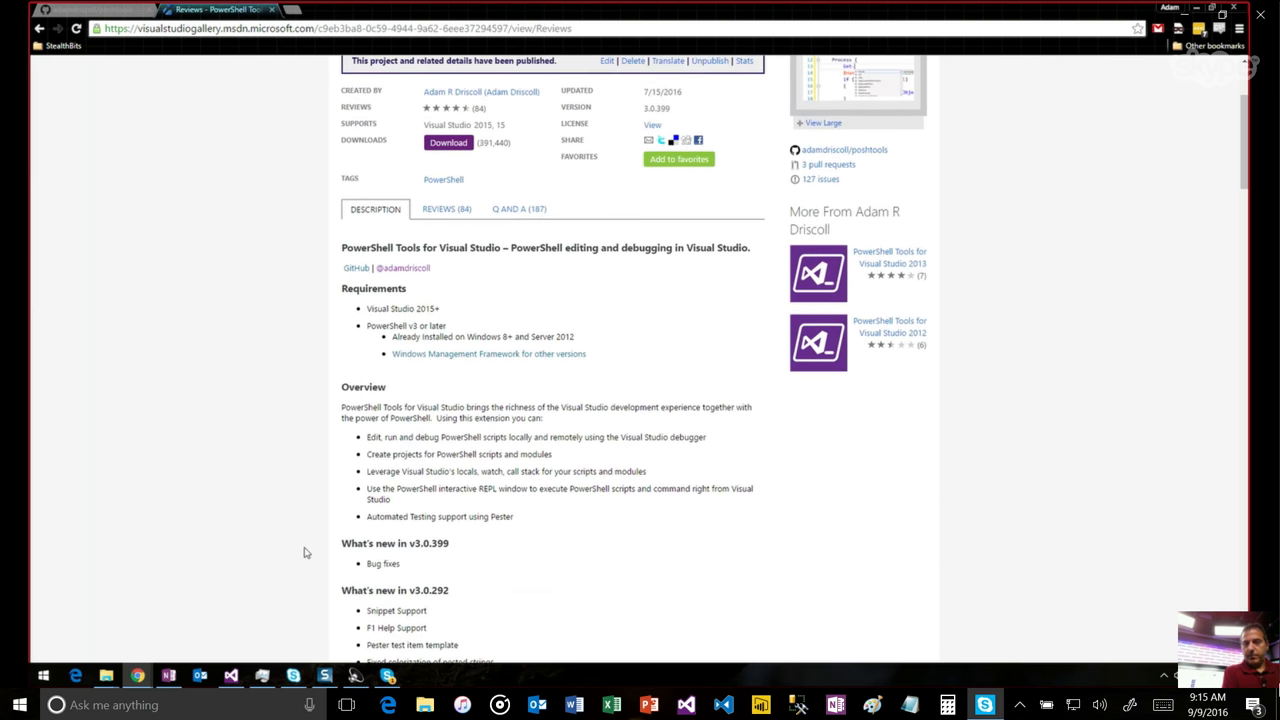
scroll(up, 3)
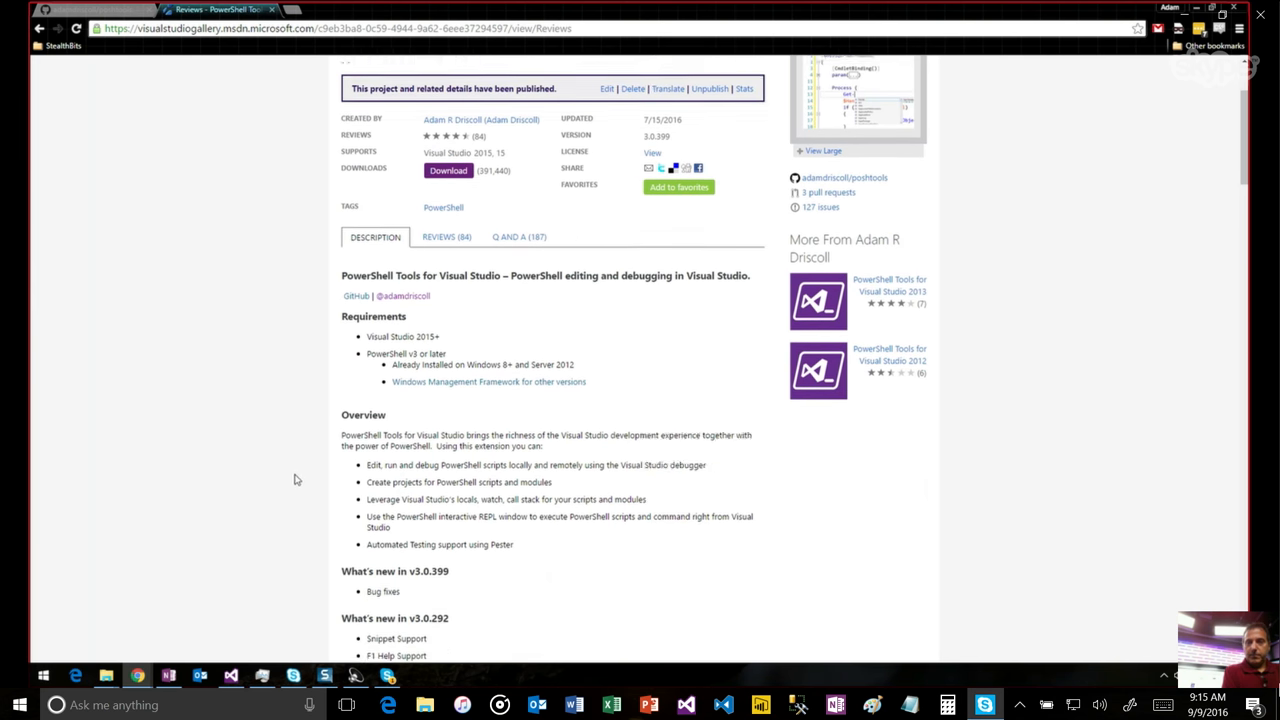
scroll(up, 3)
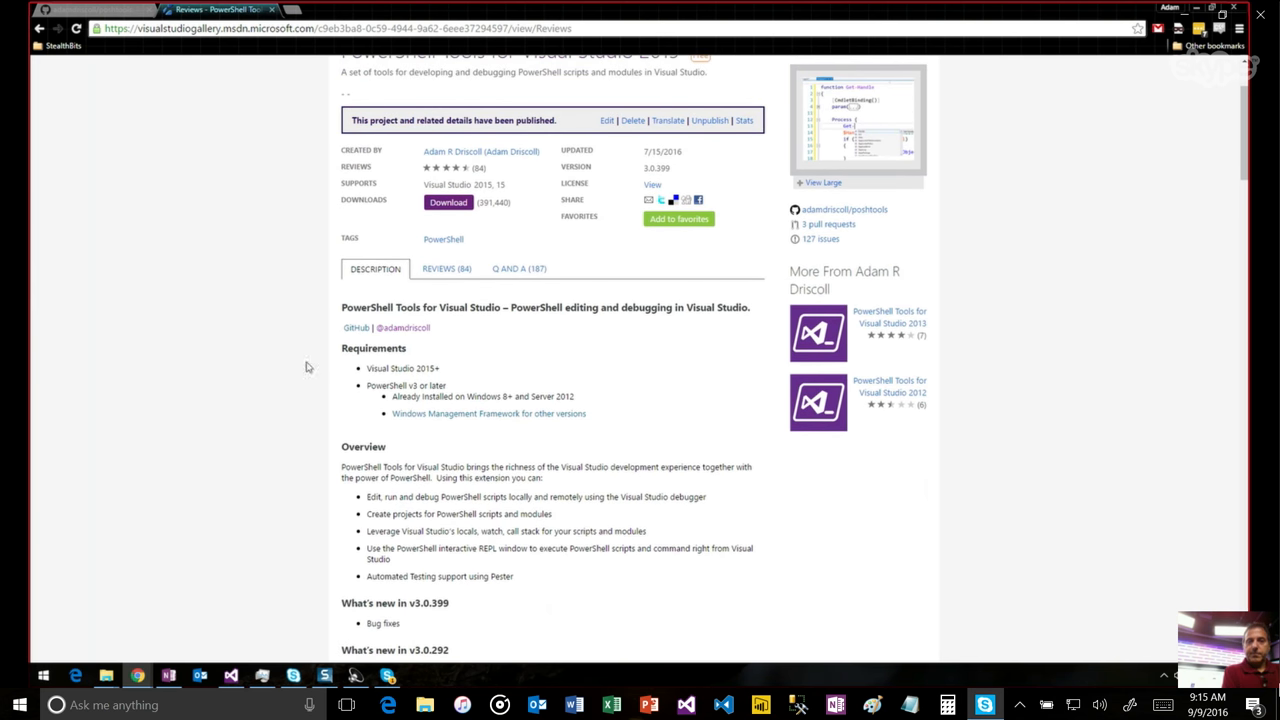
click(96, 8)
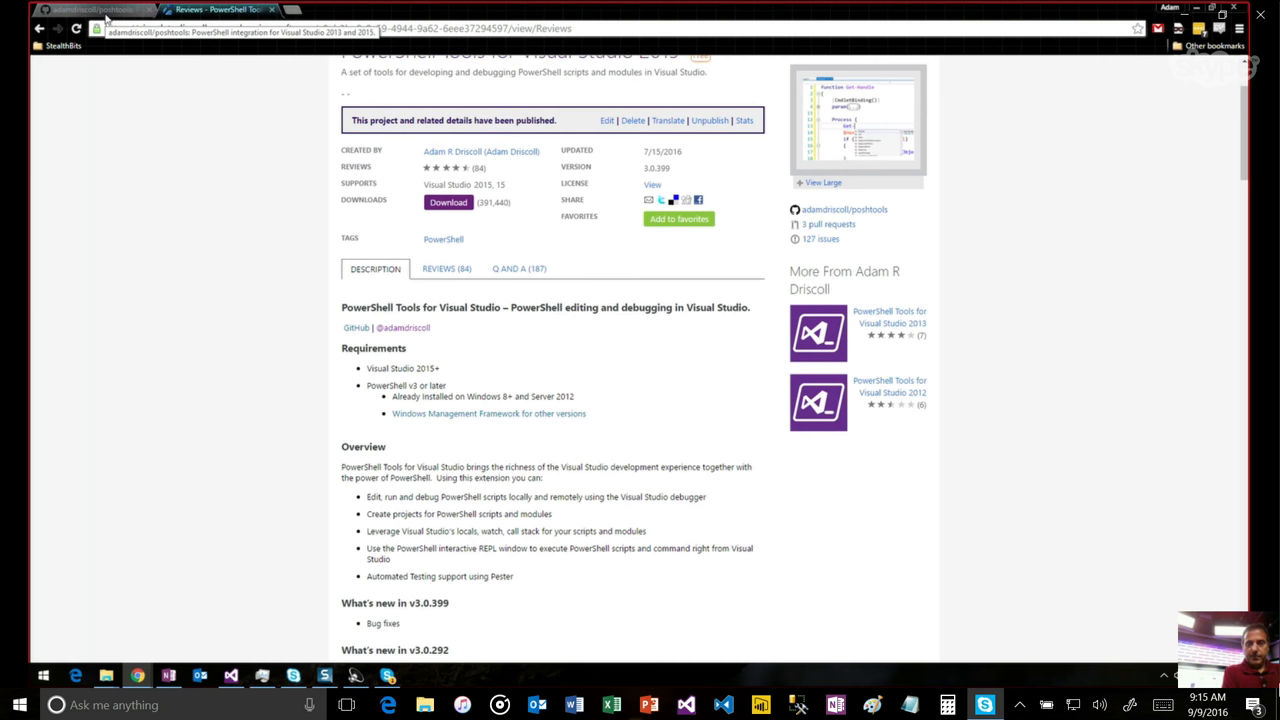
- Switch to the browser tab showing the adamdriscoll/poshtools GitHub repository
click(76, 8)
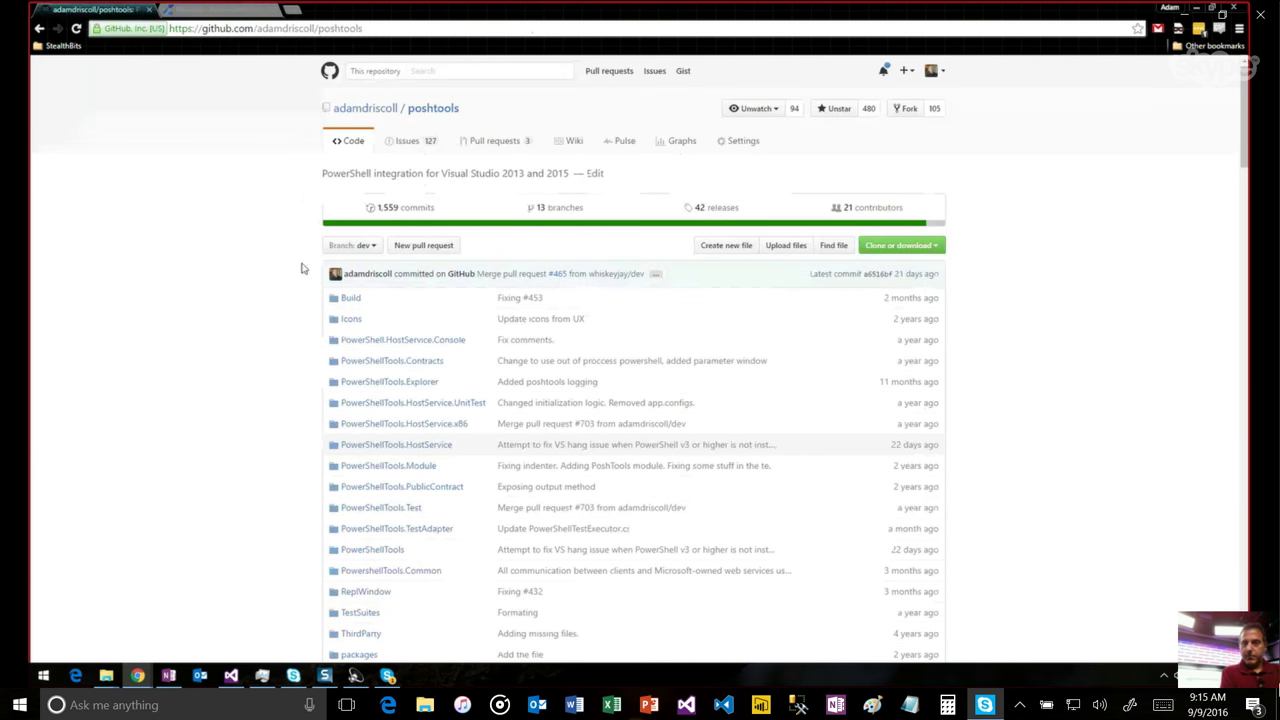
mouse_move(244, 308)
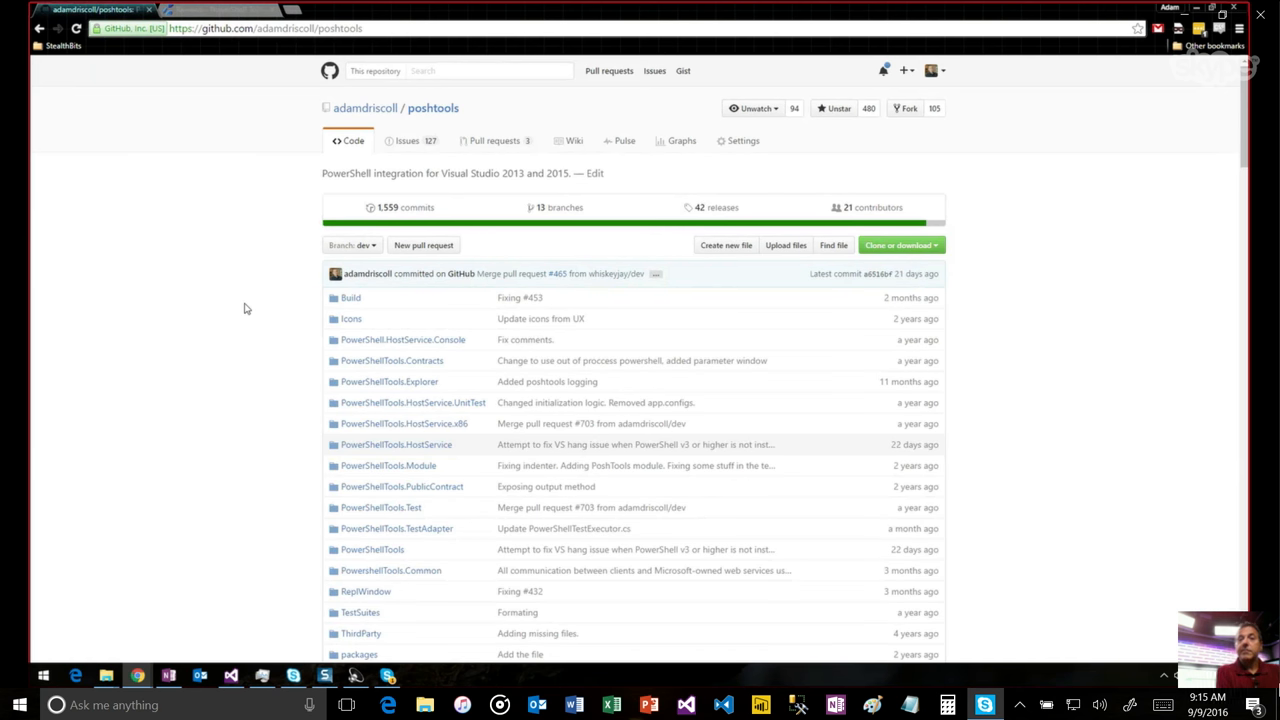
mouse_move(212, 374)
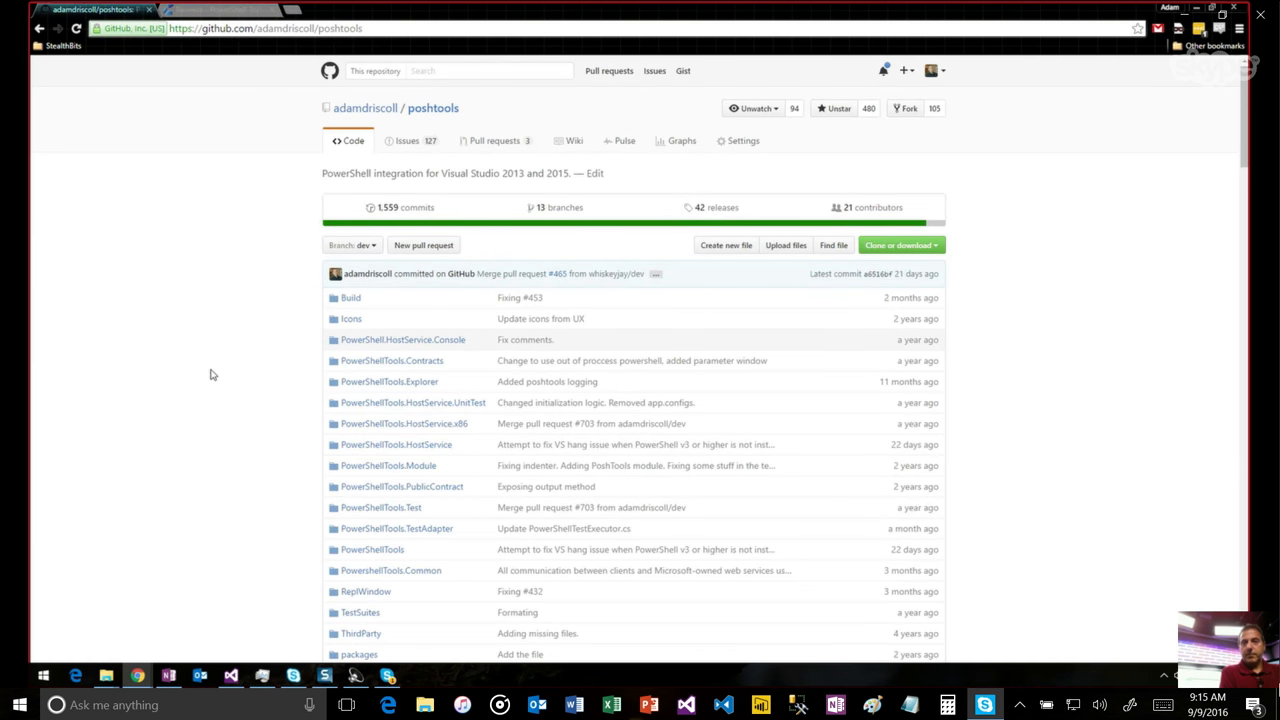
mouse_move(254, 410)
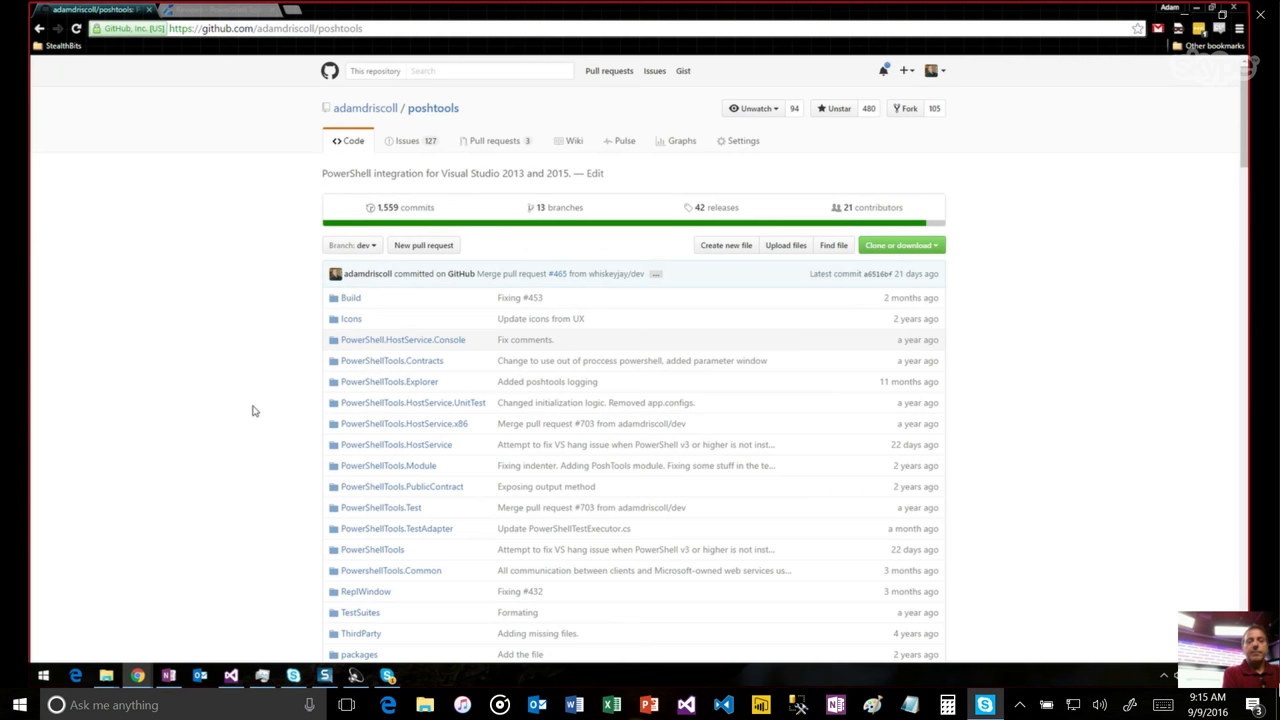
mouse_move(350, 476)
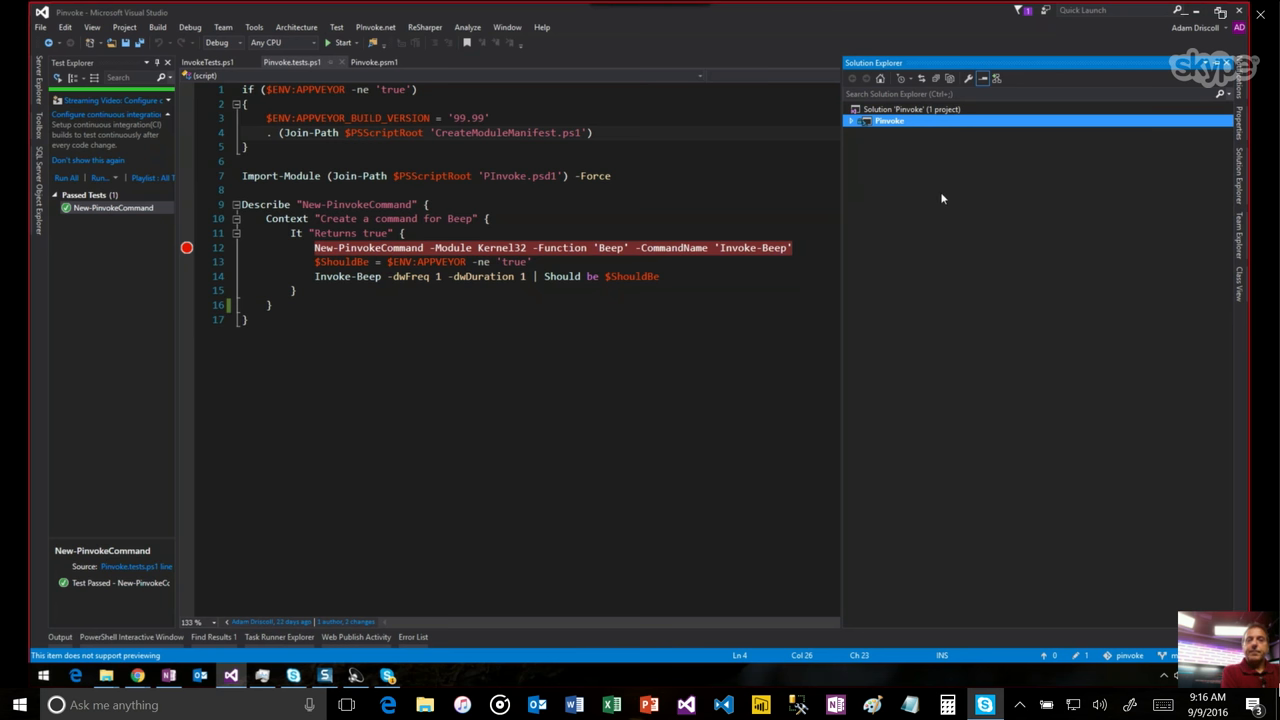
- Expand the Pinvoke project in Solution Explorer and select appveyor.yml
click(852, 120)
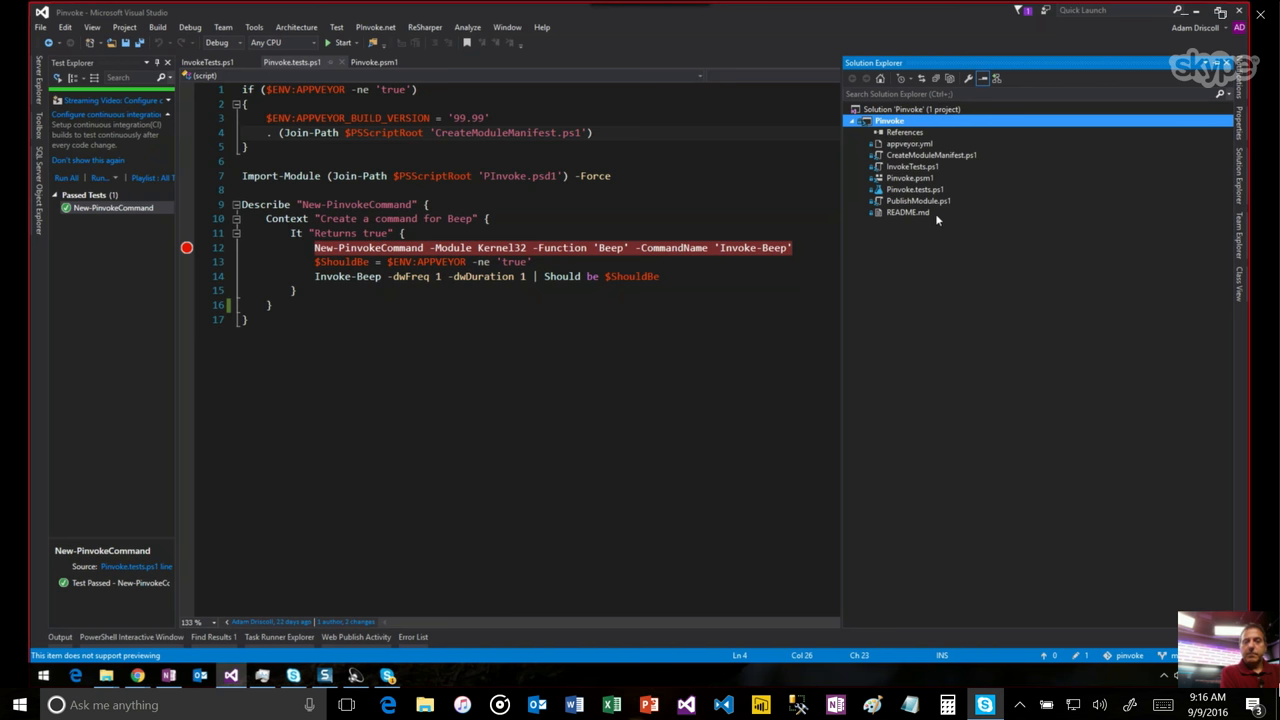
mouse_move(1006, 400)
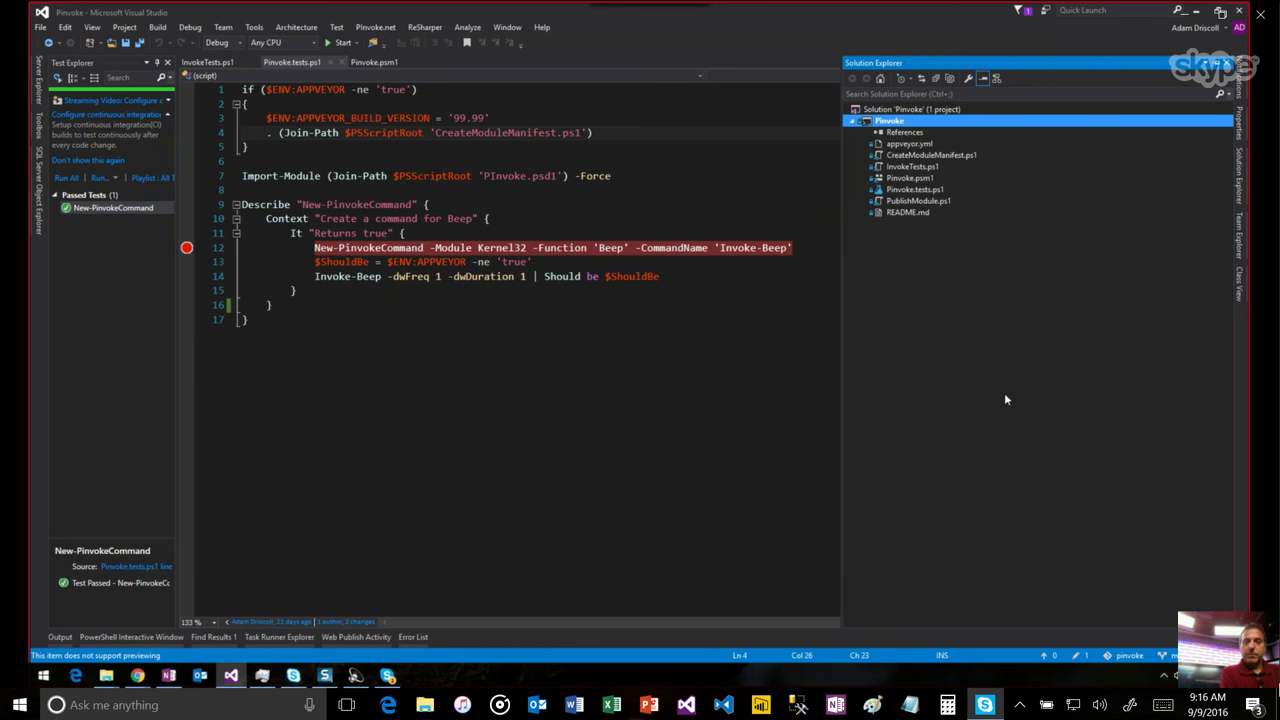
mouse_move(978, 384)
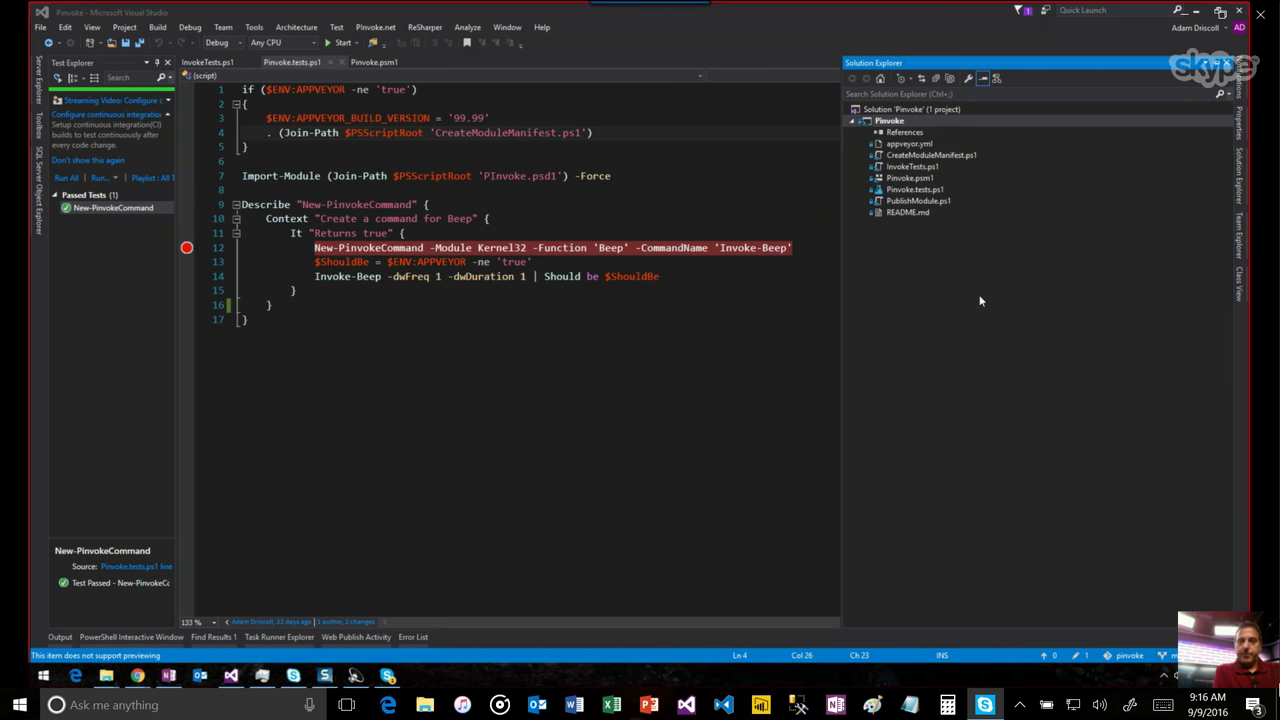
mouse_move(928, 368)
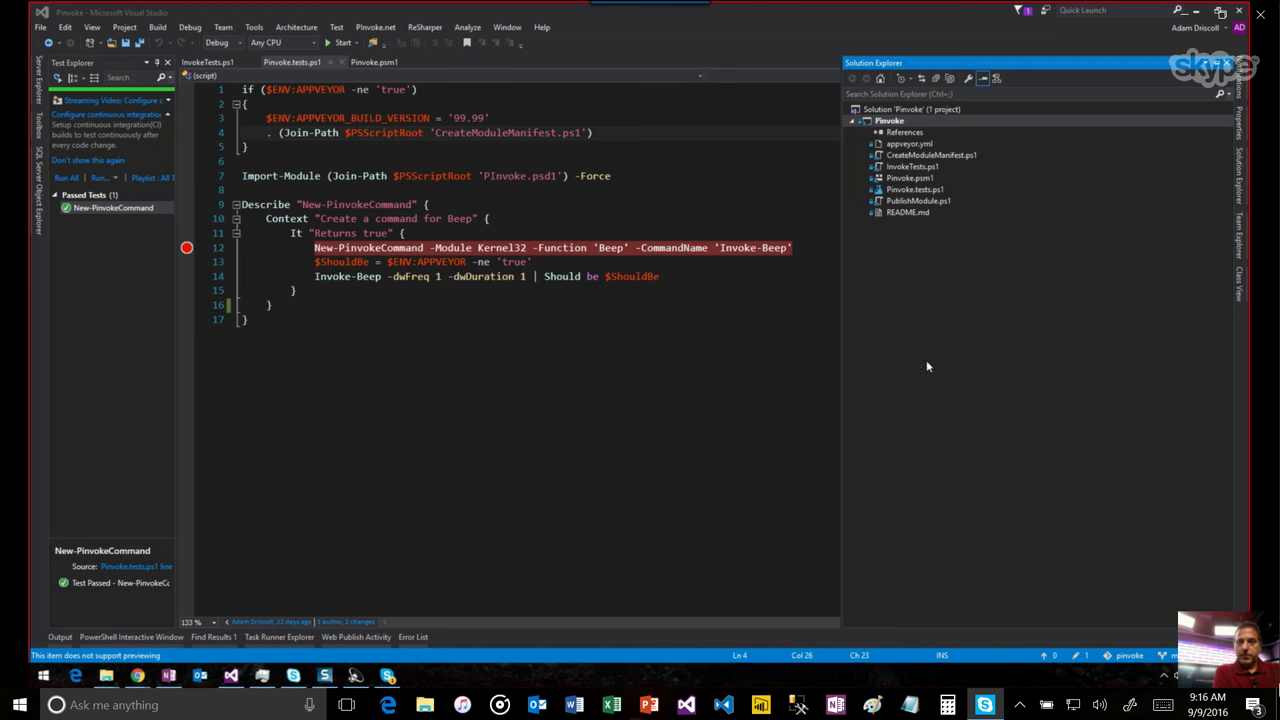
mouse_move(928, 178)
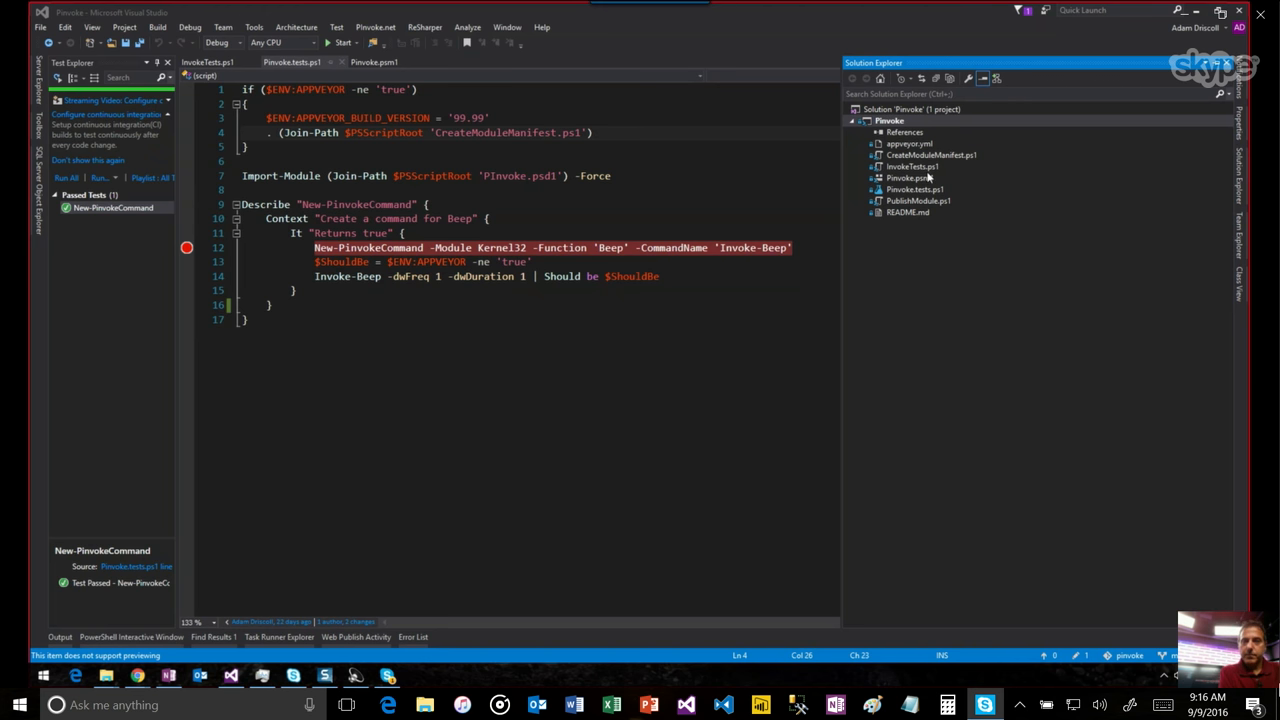
mouse_move(924, 168)
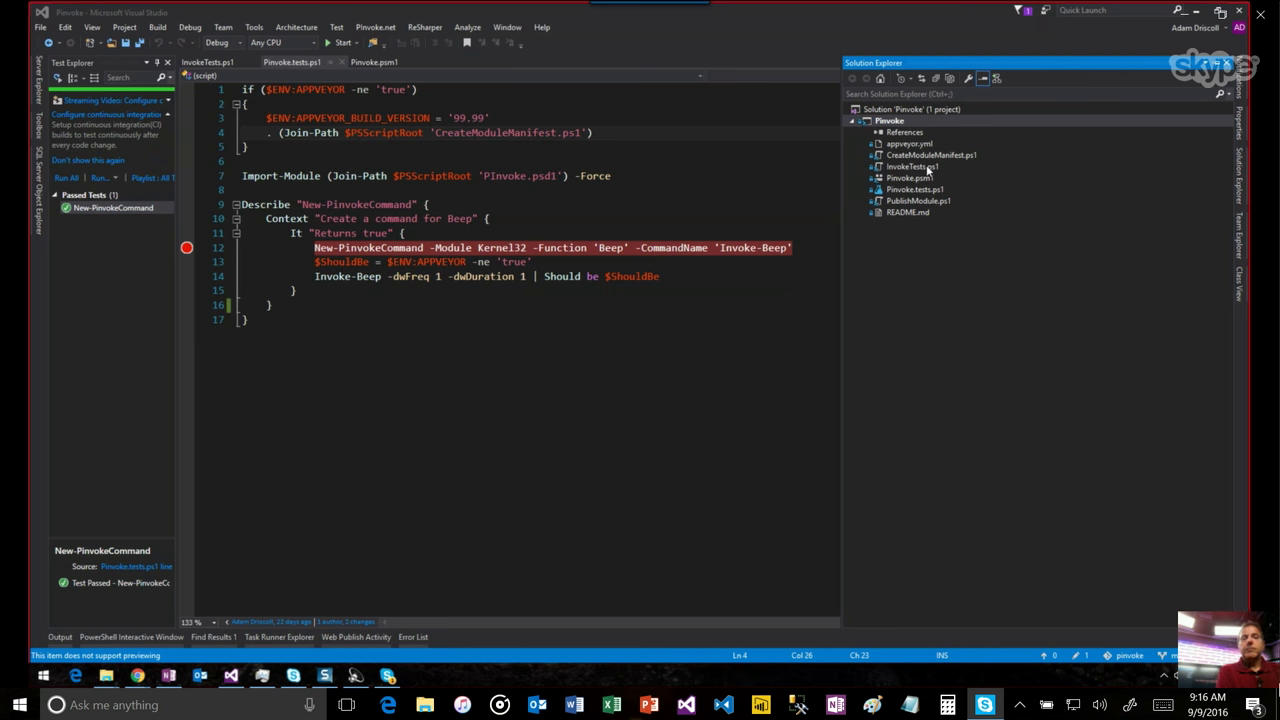
click(908, 144)
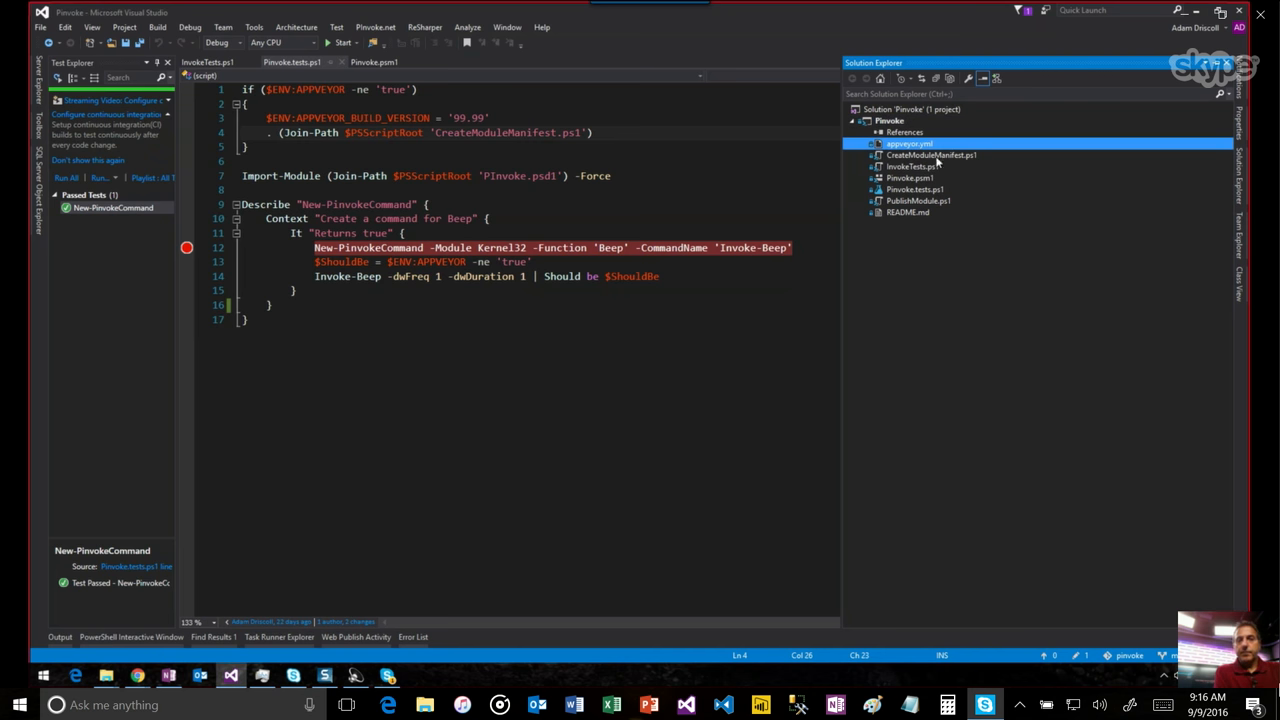
- Open appveyor.yml and CreateModuleManifest.ps1 in the editor, then select Pinvoke.psm1
click(928, 156)
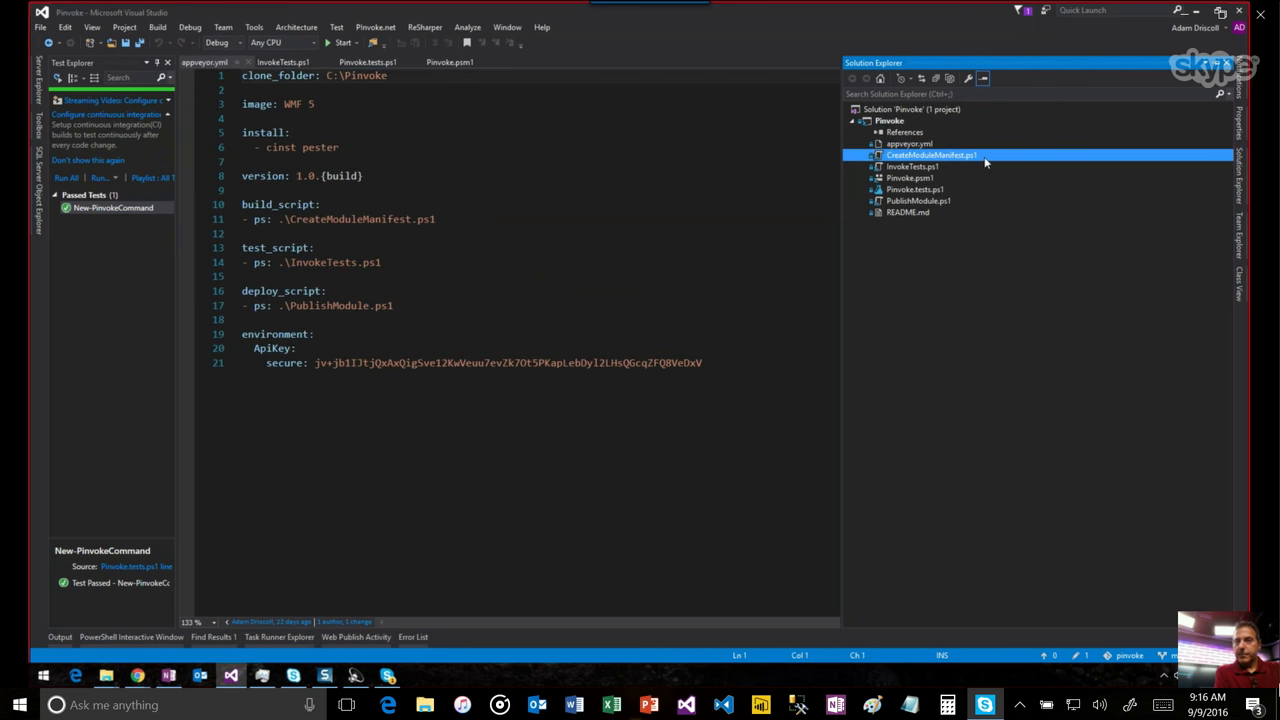
double_click(930, 156)
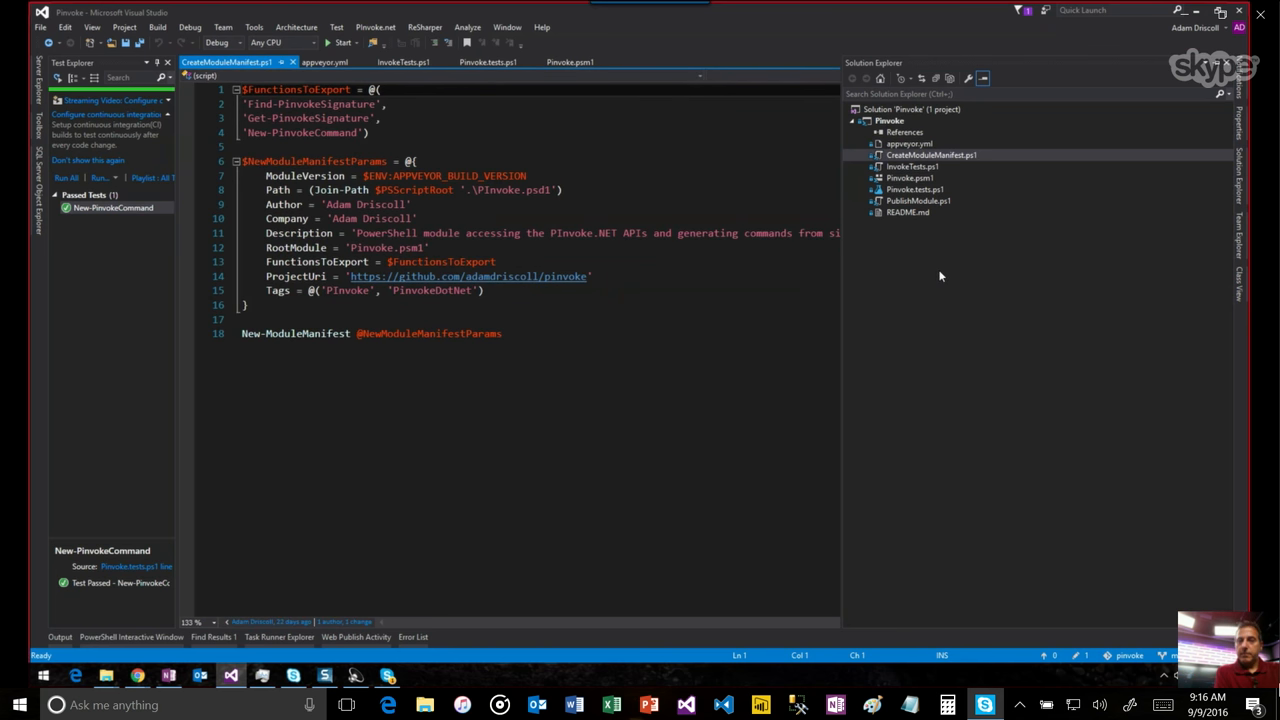
mouse_move(884, 152)
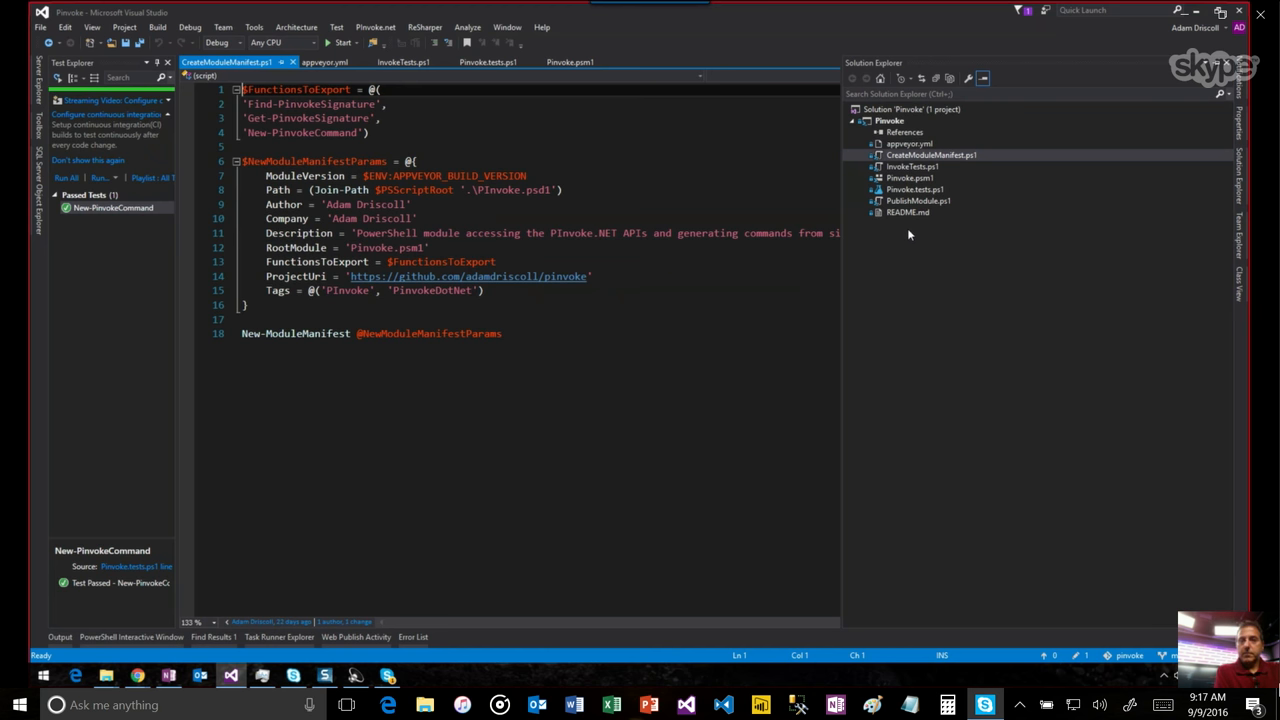
click(908, 178)
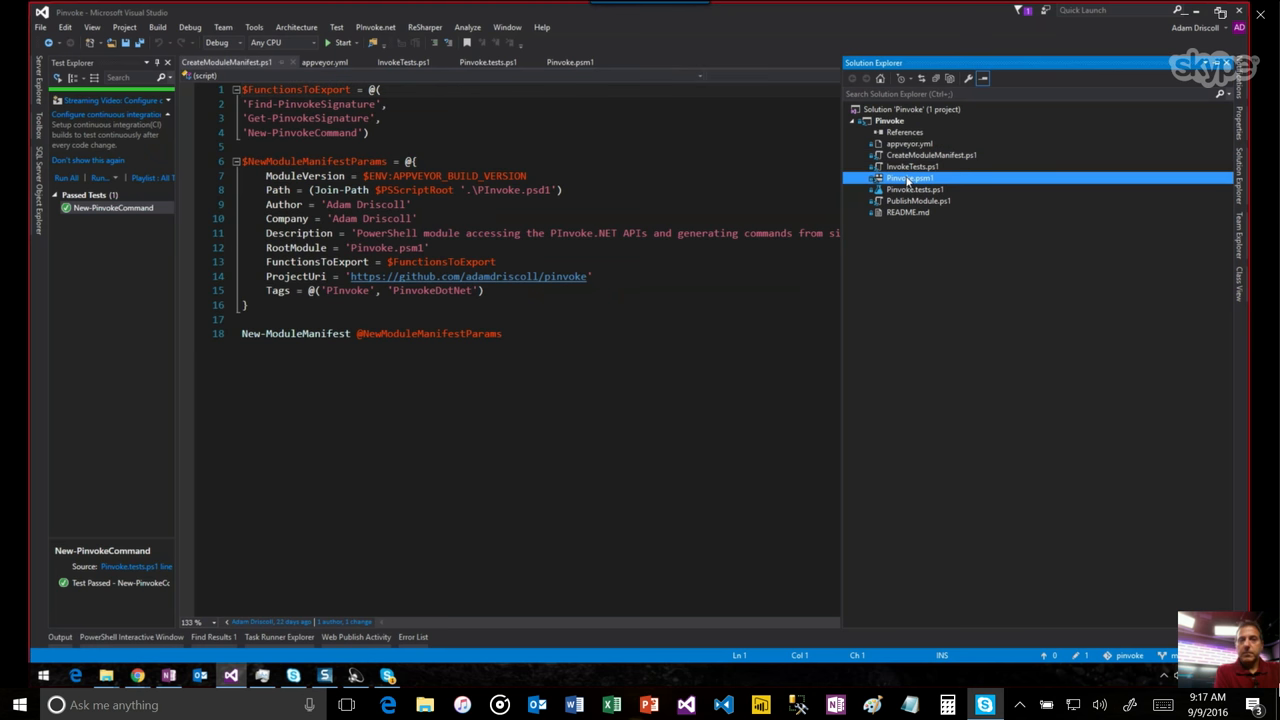
- Open Pinvoke.psm1 and type 'Get-' to show IntelliSense command completion
double_click(908, 178)
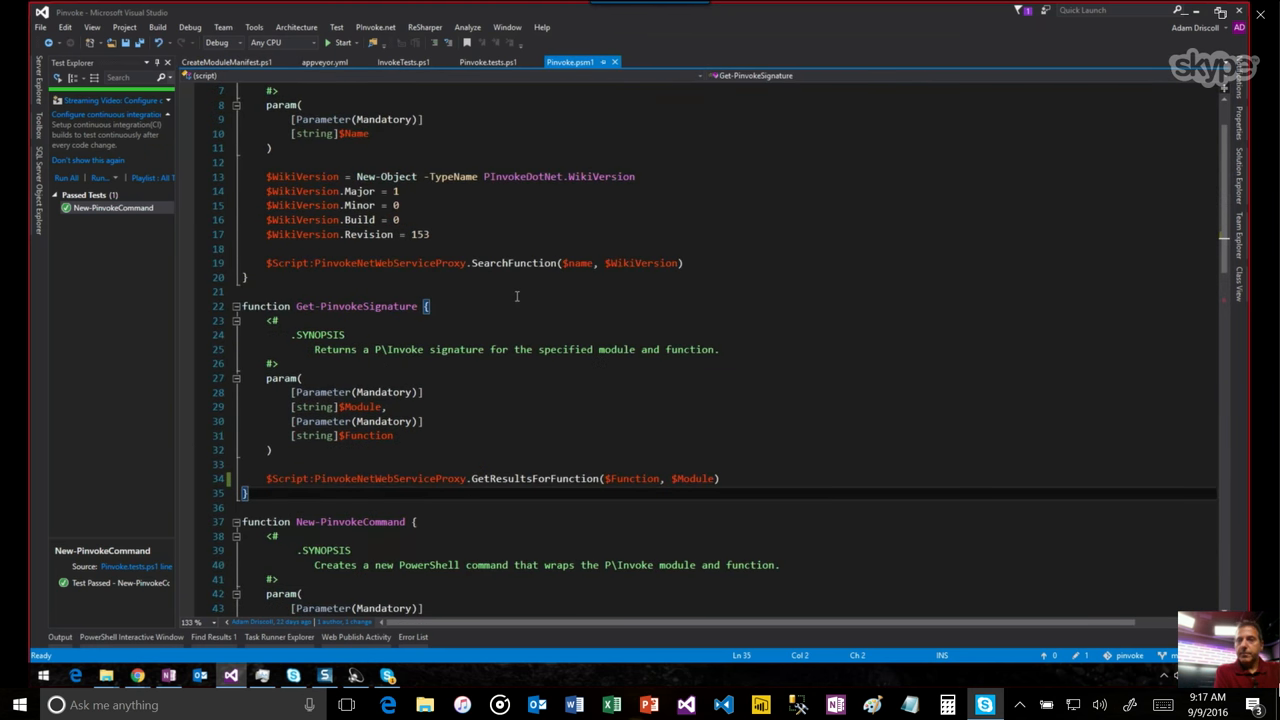
scroll(up, 3)
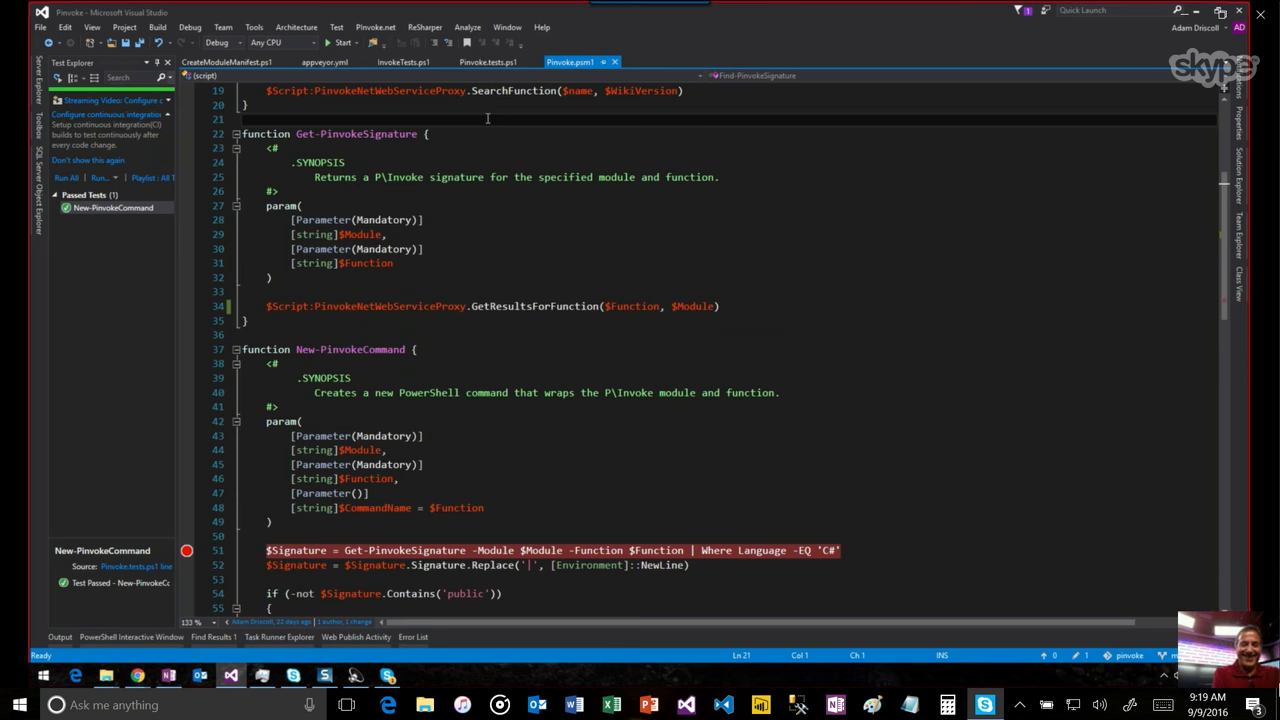
scroll(up, 3)
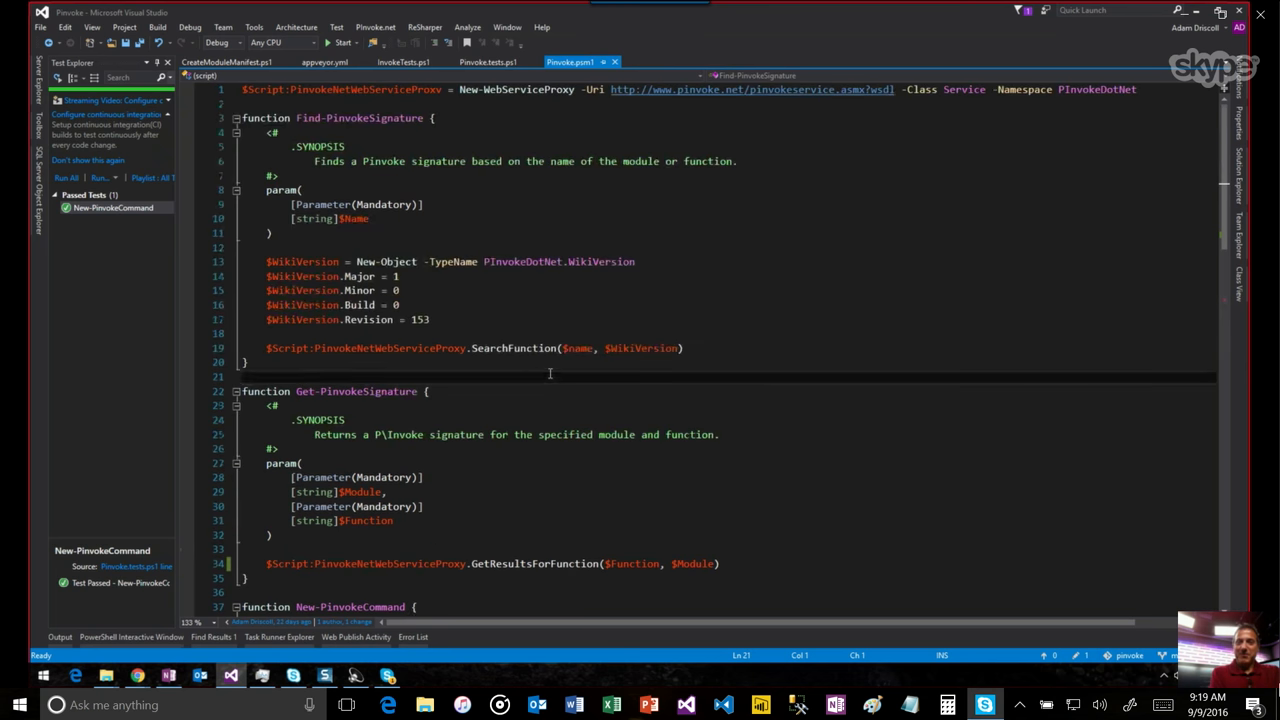
scroll(down, 3)
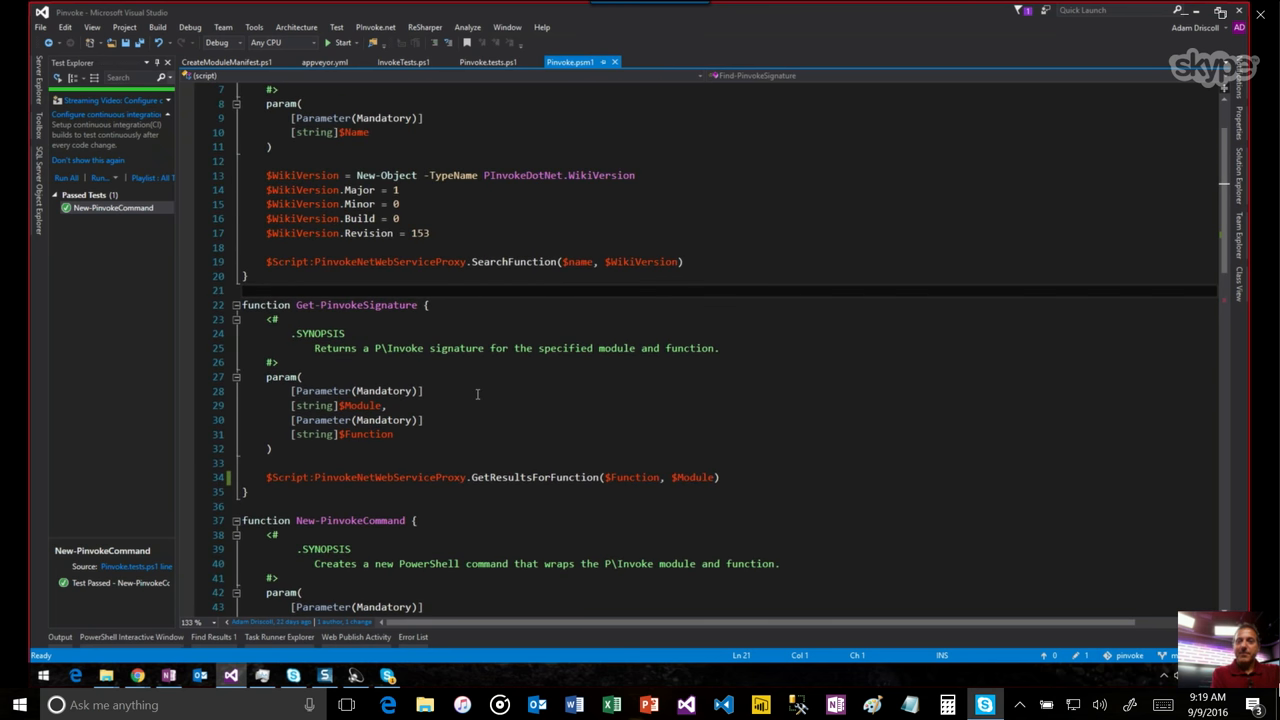
mouse_move(500, 354)
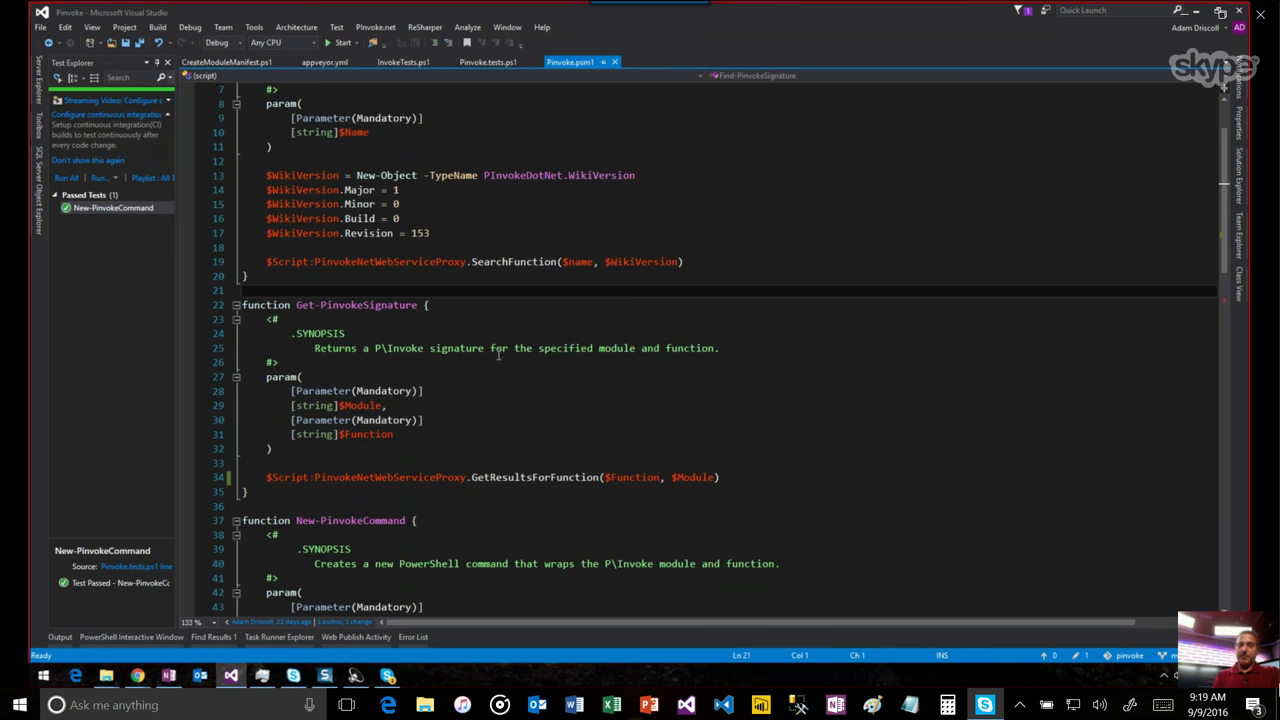
scroll(up, 3)
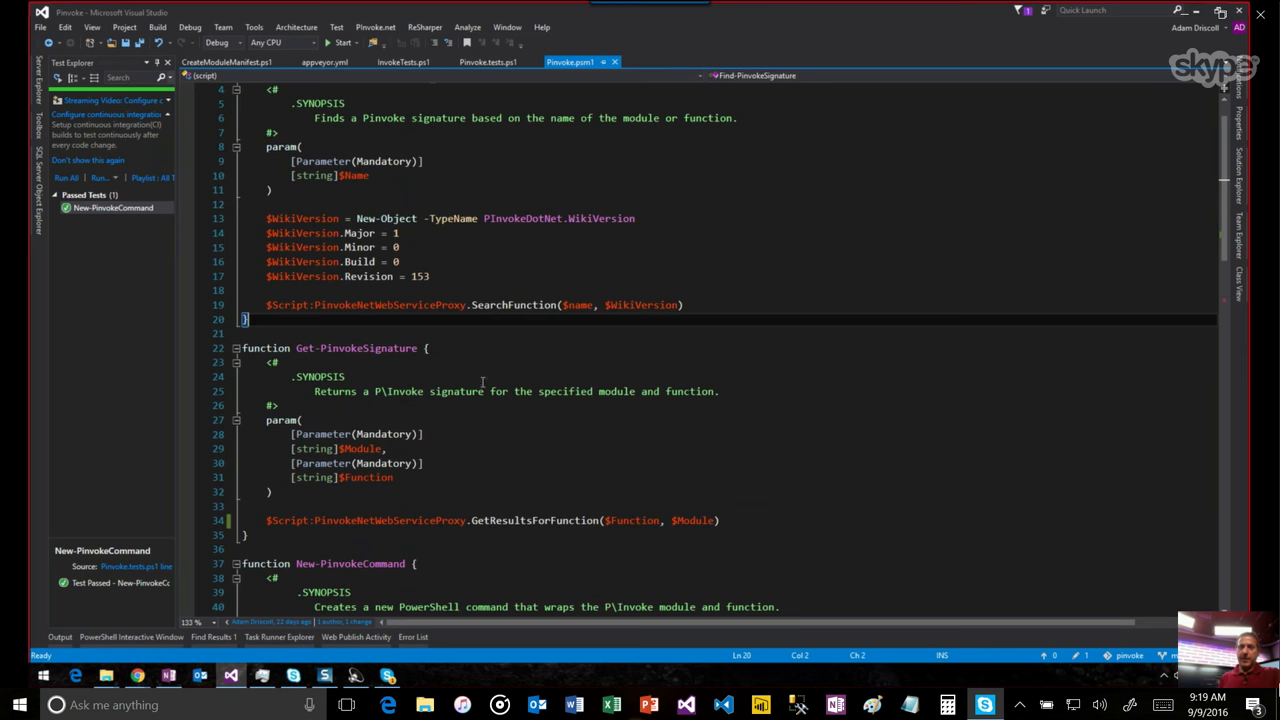
mouse_move(548, 392)
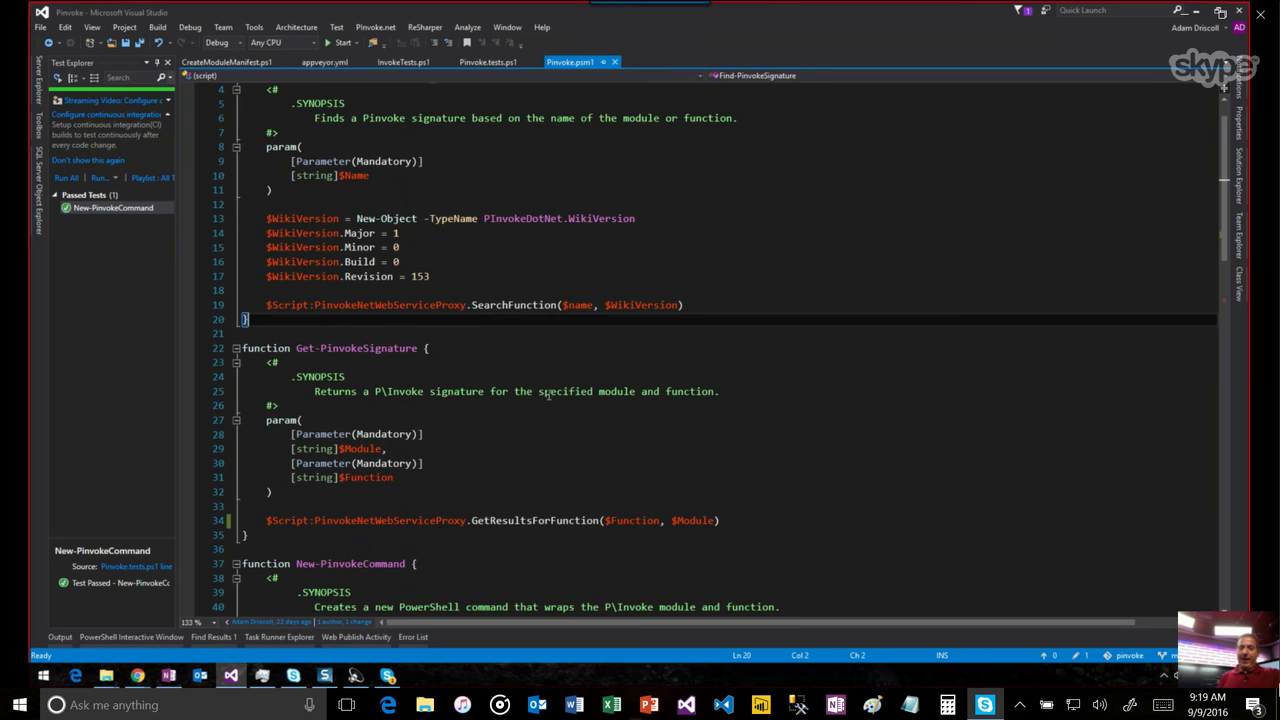
text(Get-AppBackgroundTask)
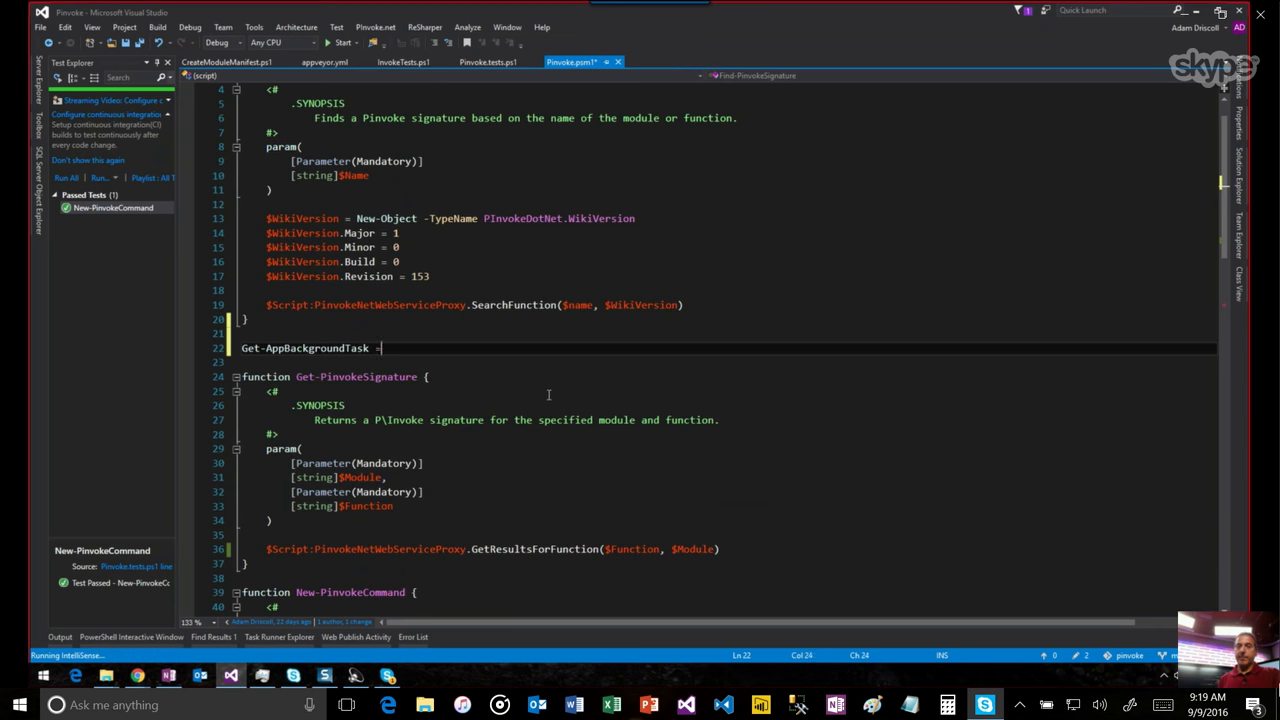
text(-)
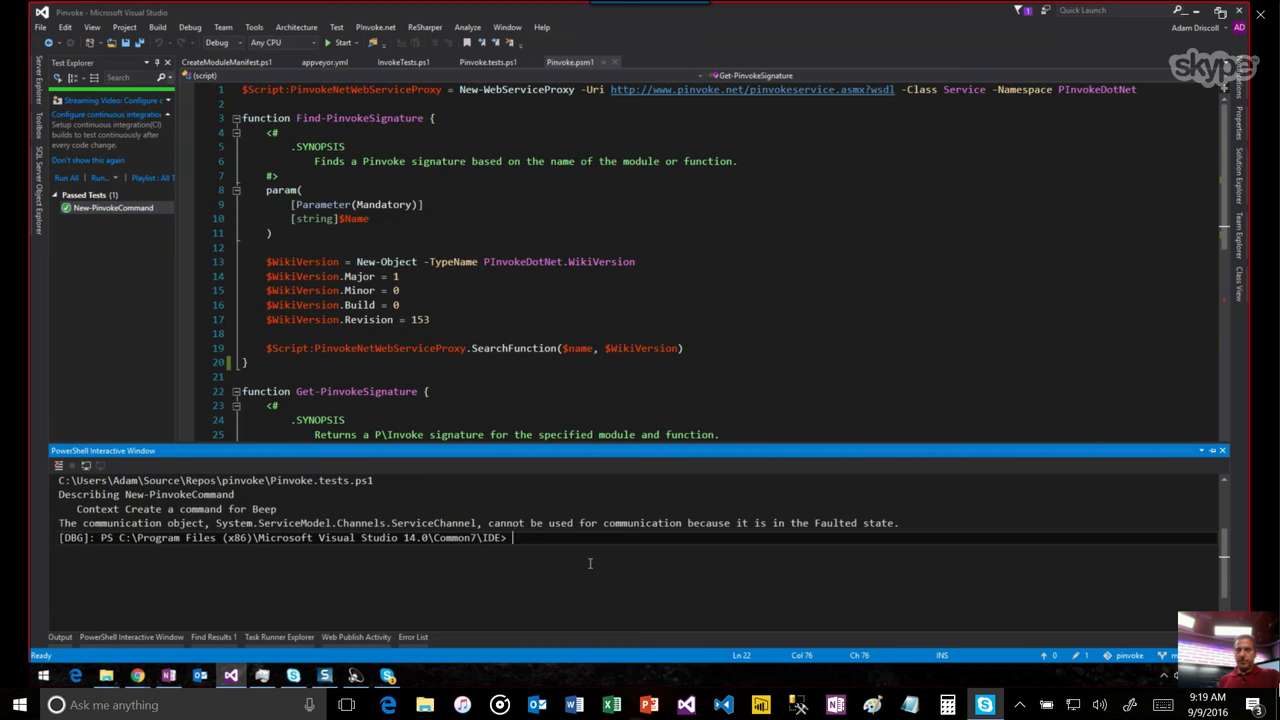
- Run Get-Process in the PowerShell interactive window
text($)
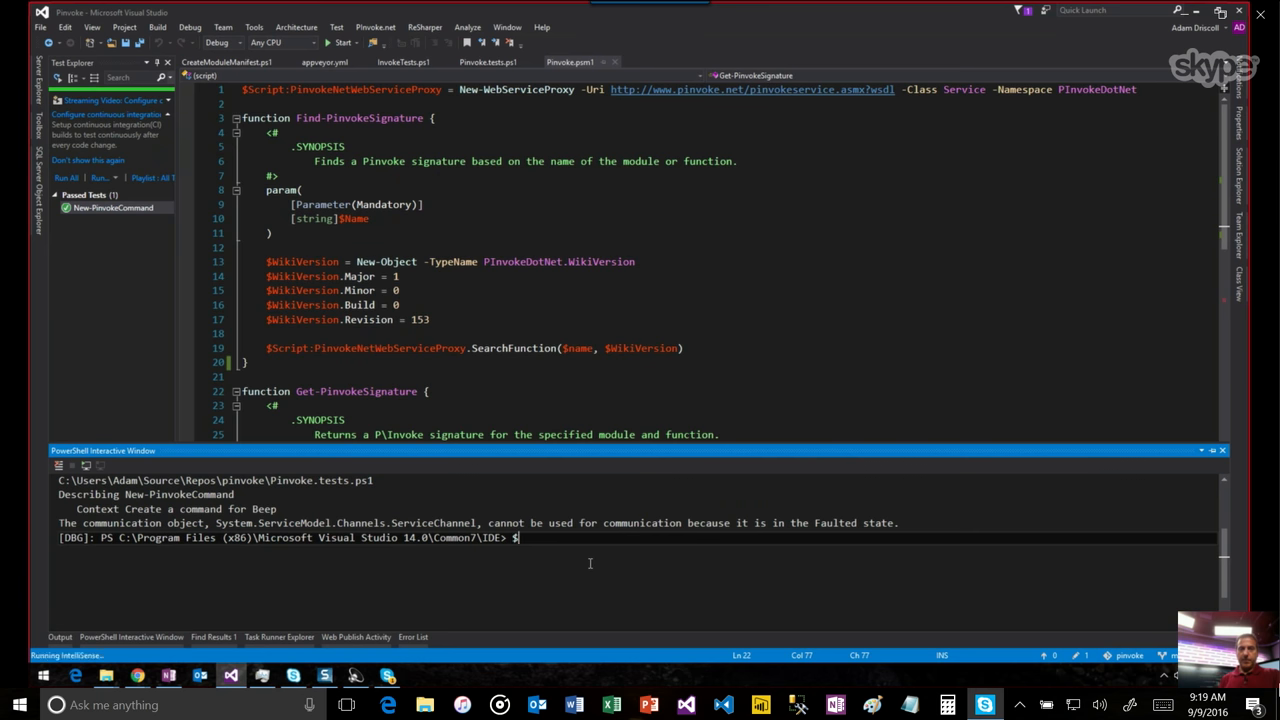
text(G)
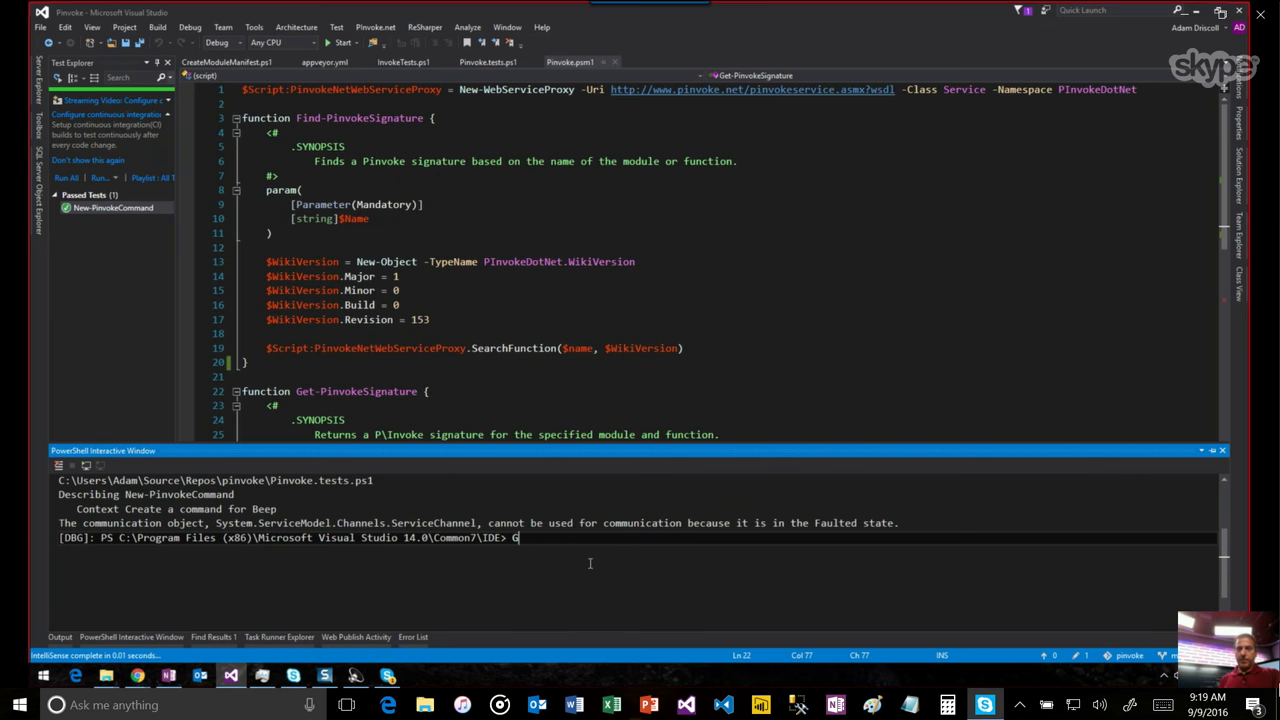
text(et-Process)
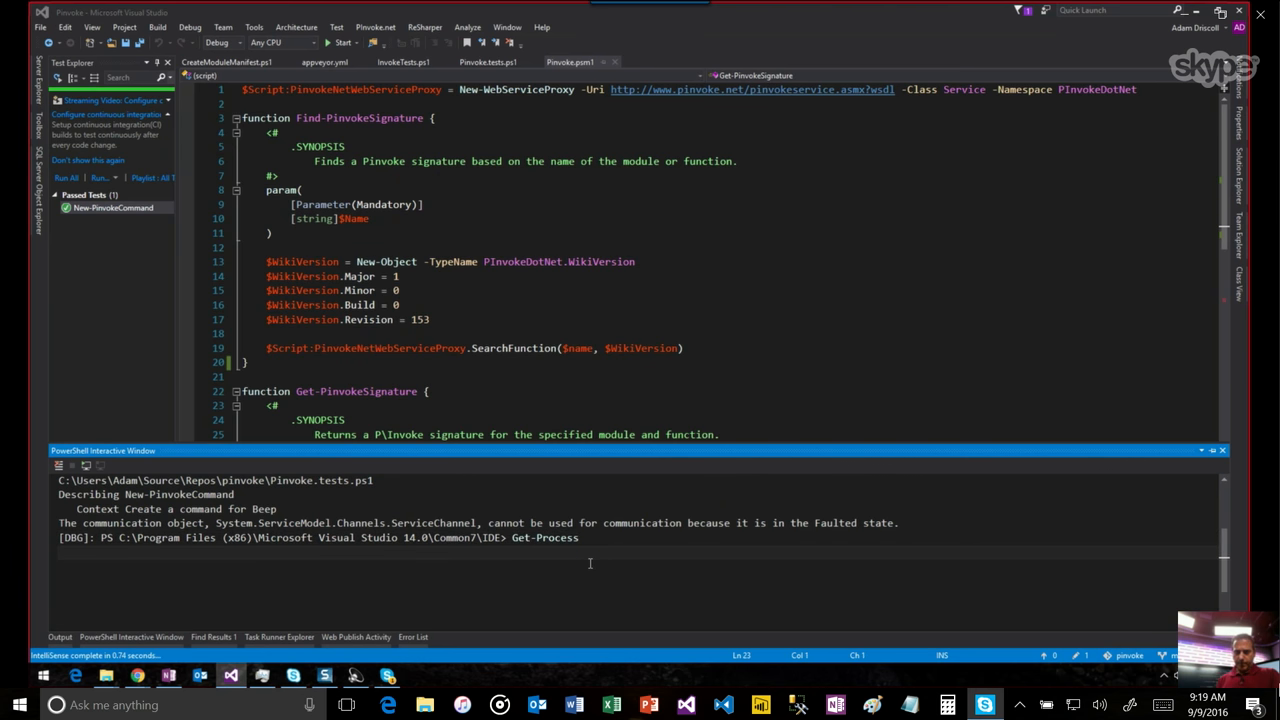
key(Return)
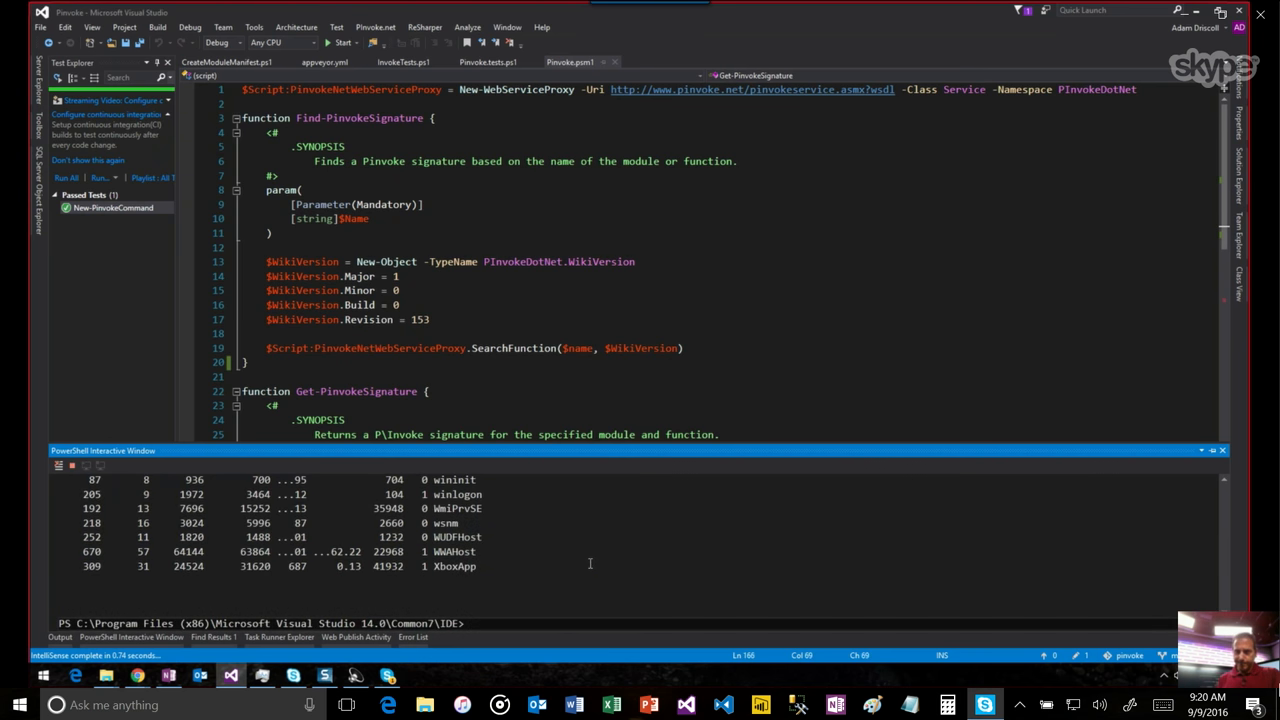
- Query $Dte.ActiveDocument.FullName to print the Pinvoke.psm1 path
text($D)
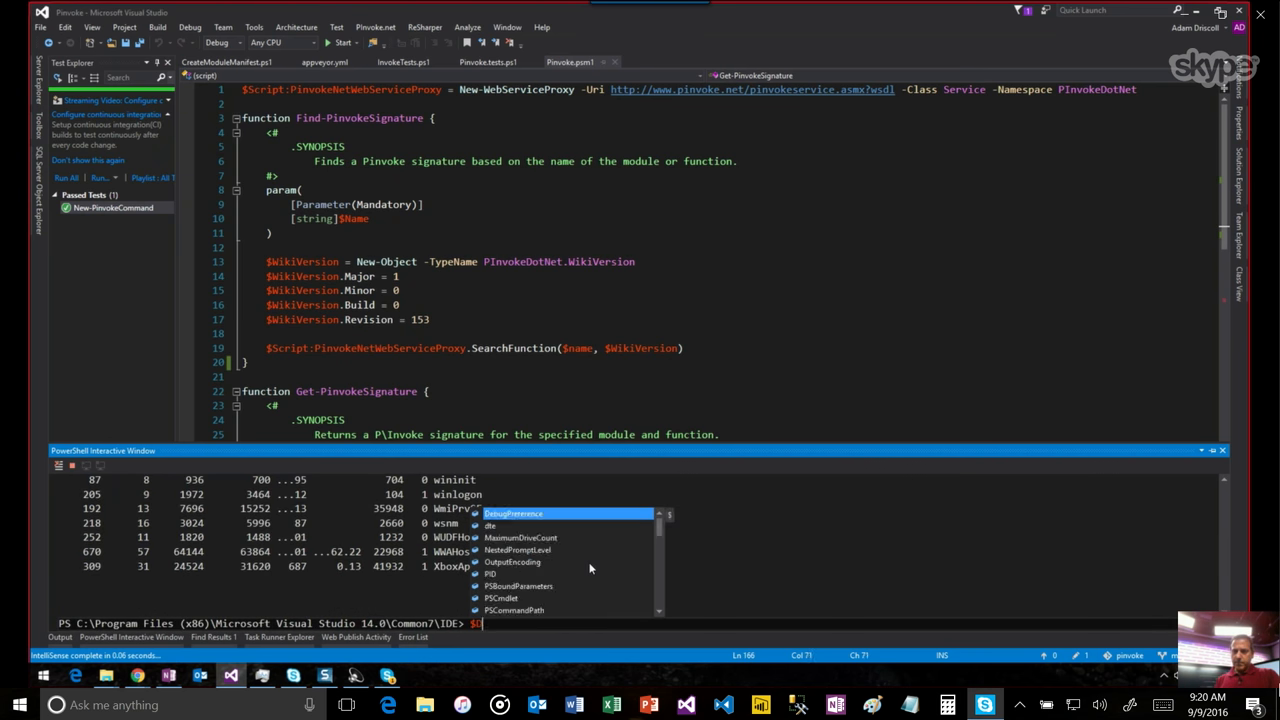
text(te)
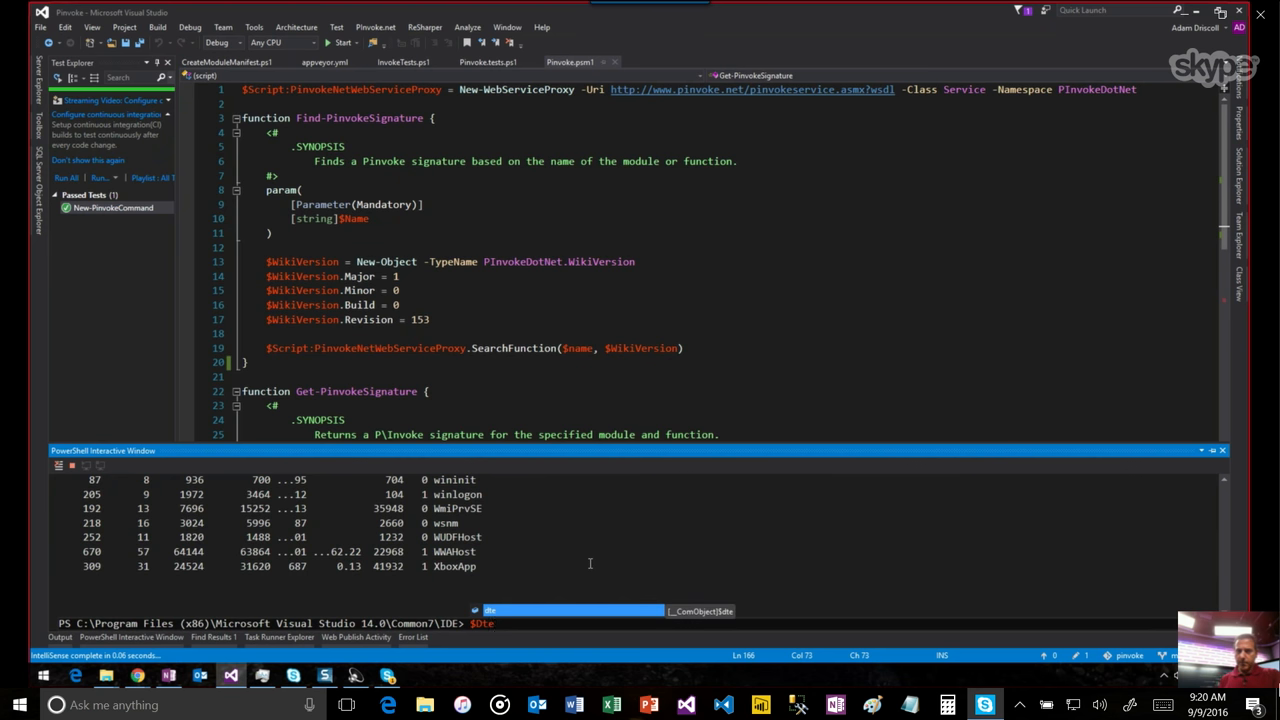
text(.ActiveDocument)
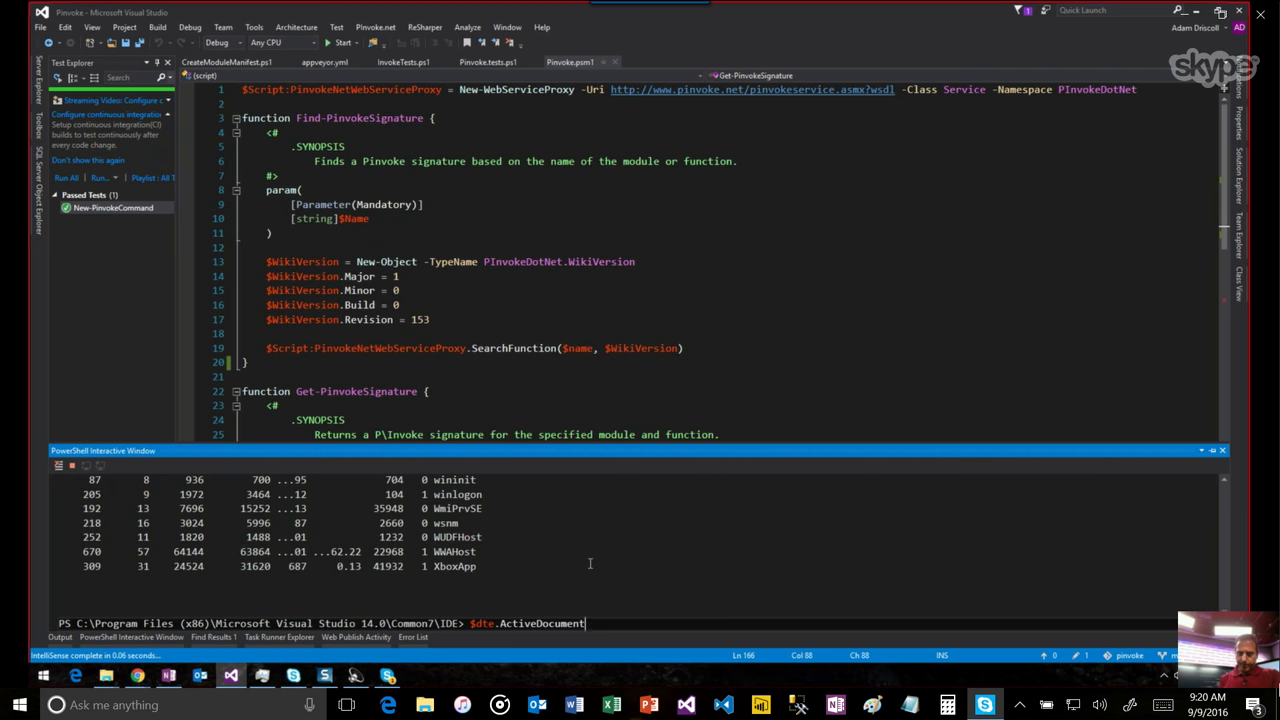
text(.FullName)
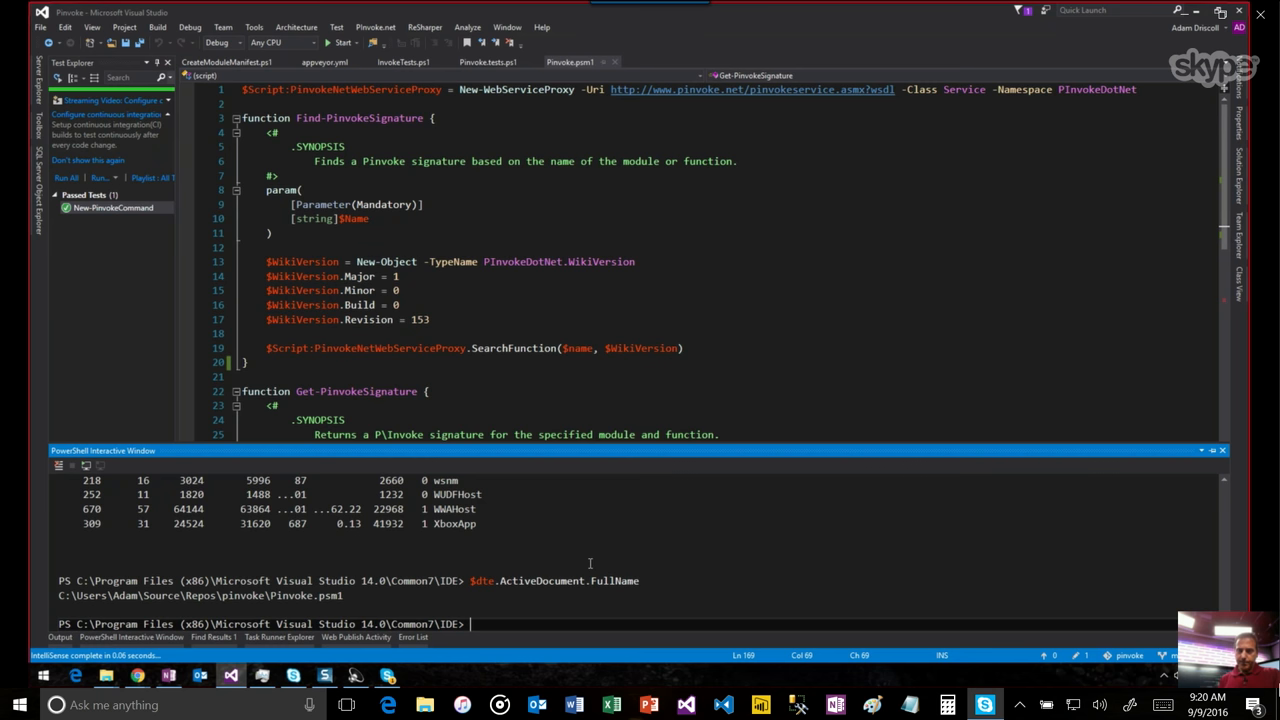
- Open Pinvoke.tests.ps1 from the New-PinvokeCommand test and bring up actions for its Describe name
click(112, 206)
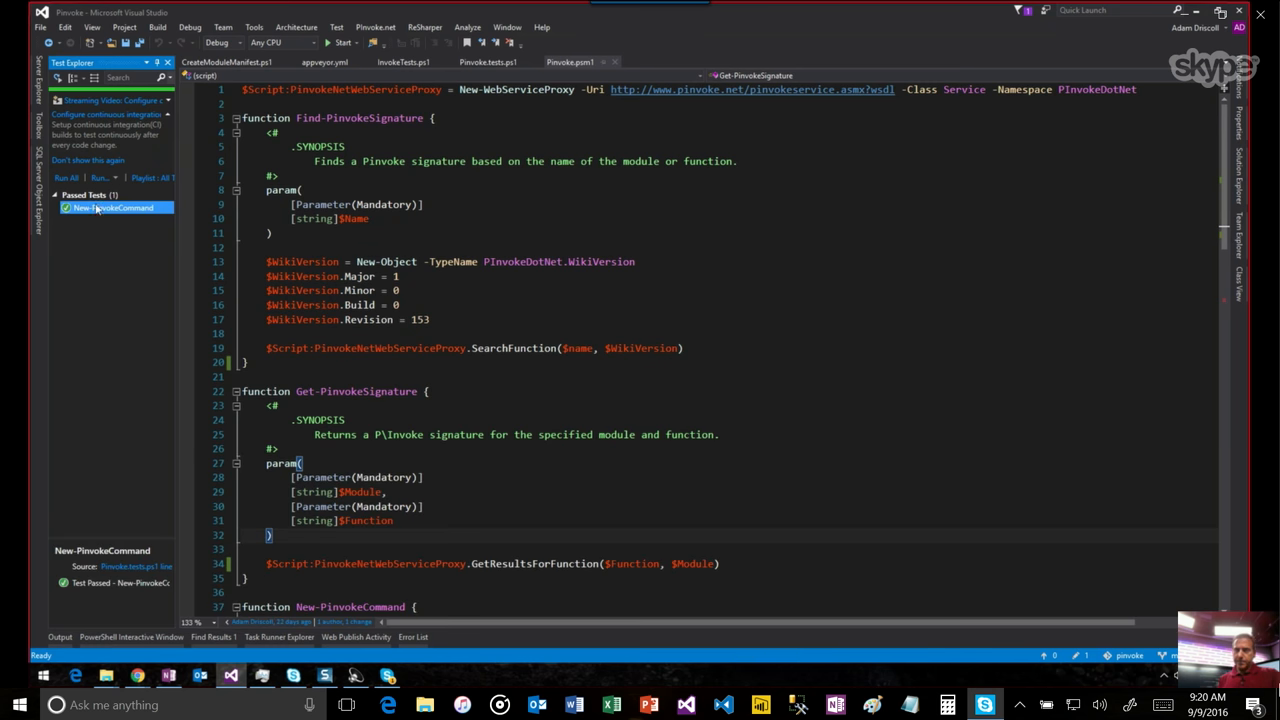
mouse_move(120, 234)
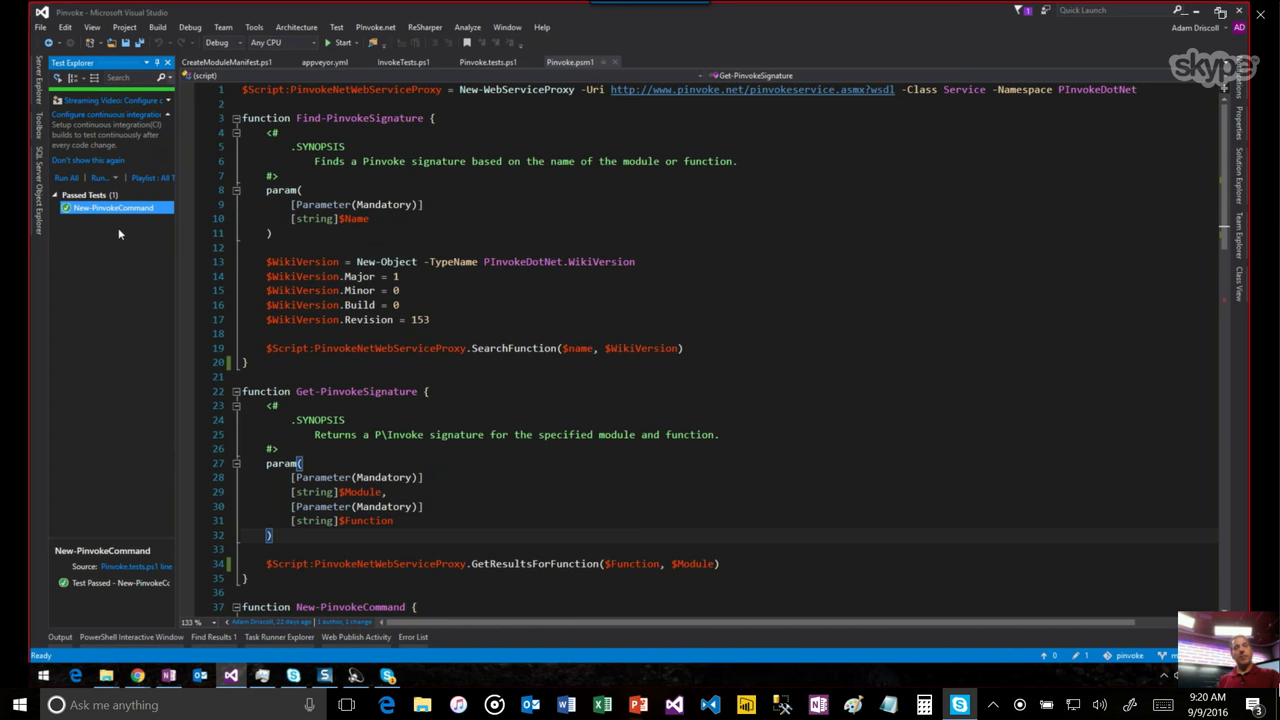
click(490, 60)
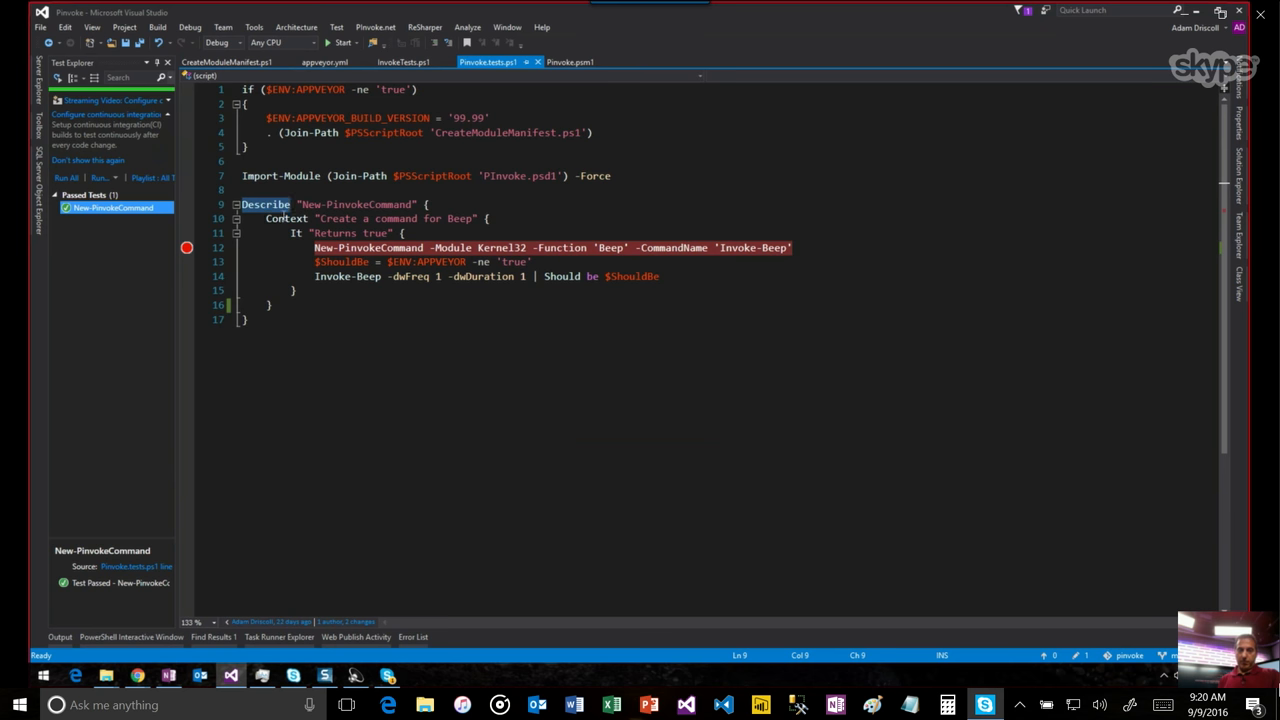
click(286, 218)
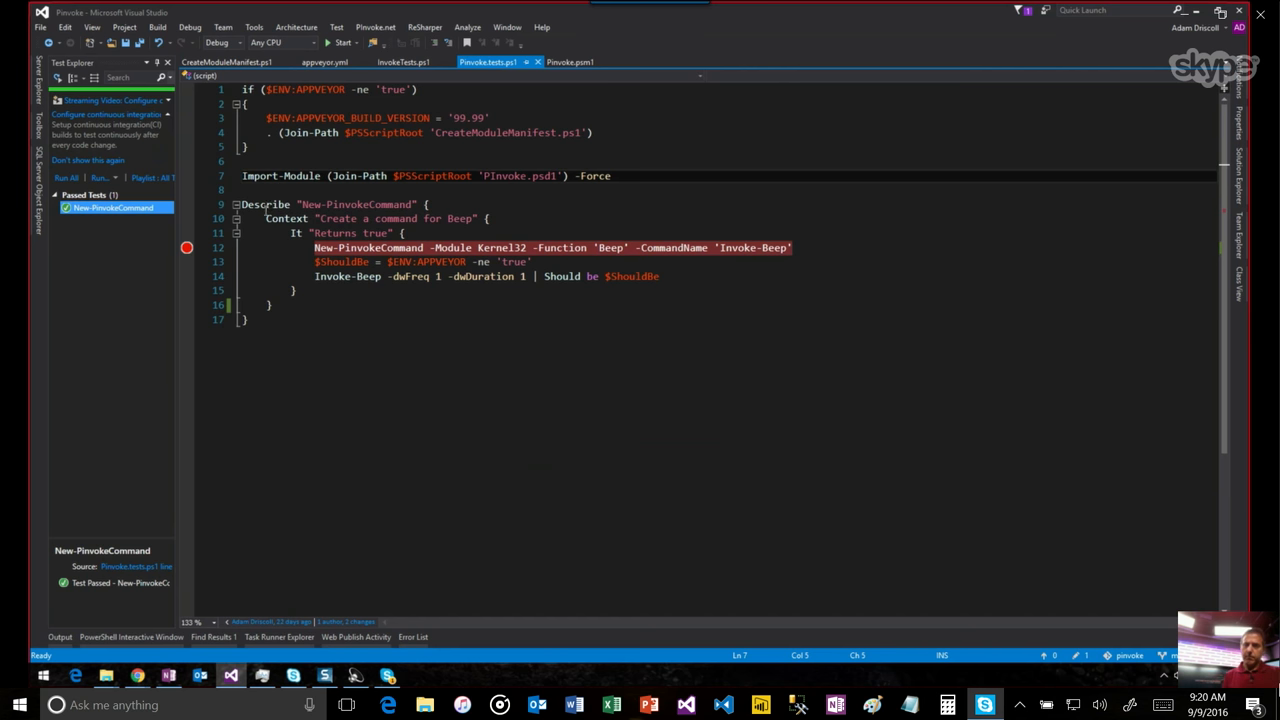
double_click(356, 204)
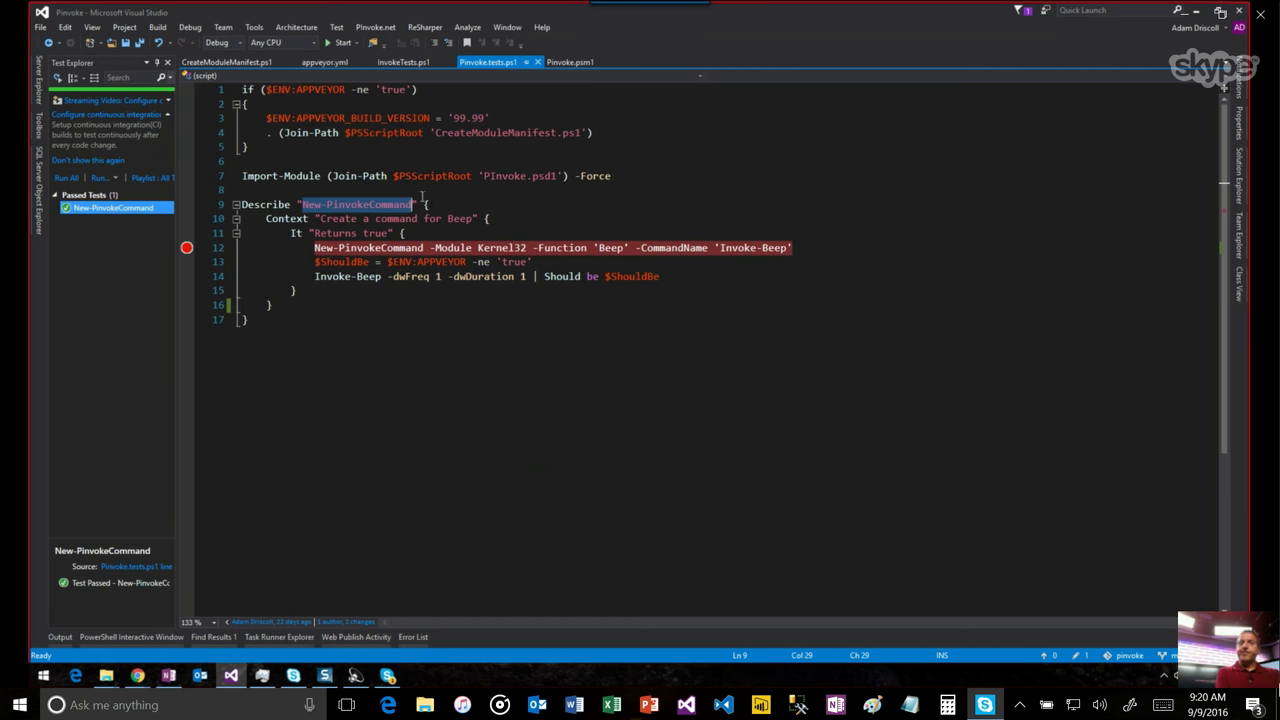
right_click(112, 206)
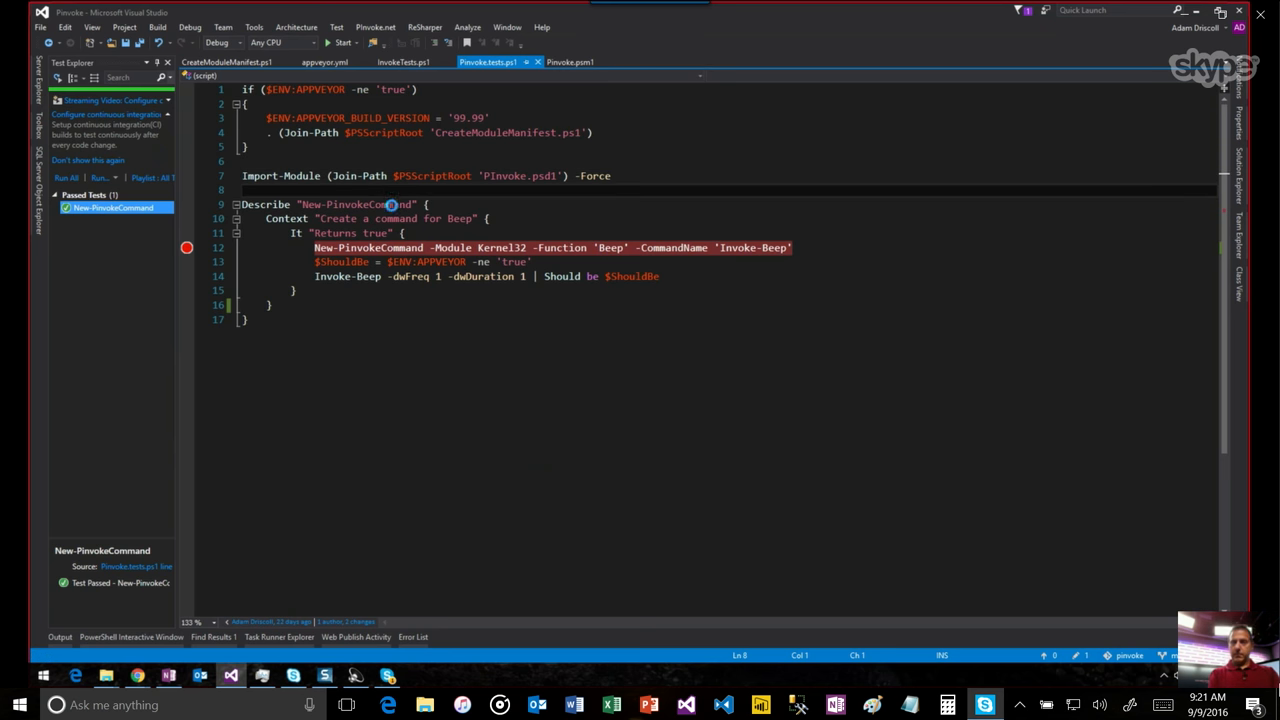
- Debug the New-PinvokeCommand test to its breakpoint and inspect Pester frames in the Call Stack
click(342, 42)
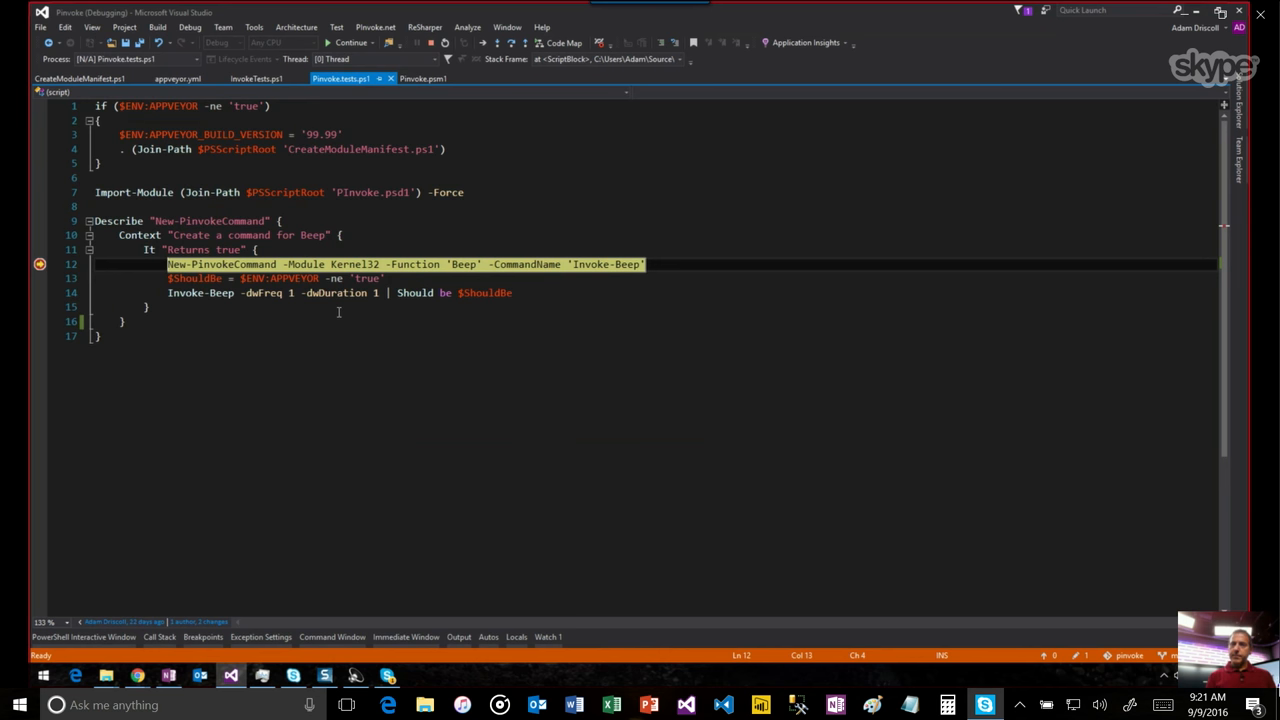
mouse_move(448, 460)
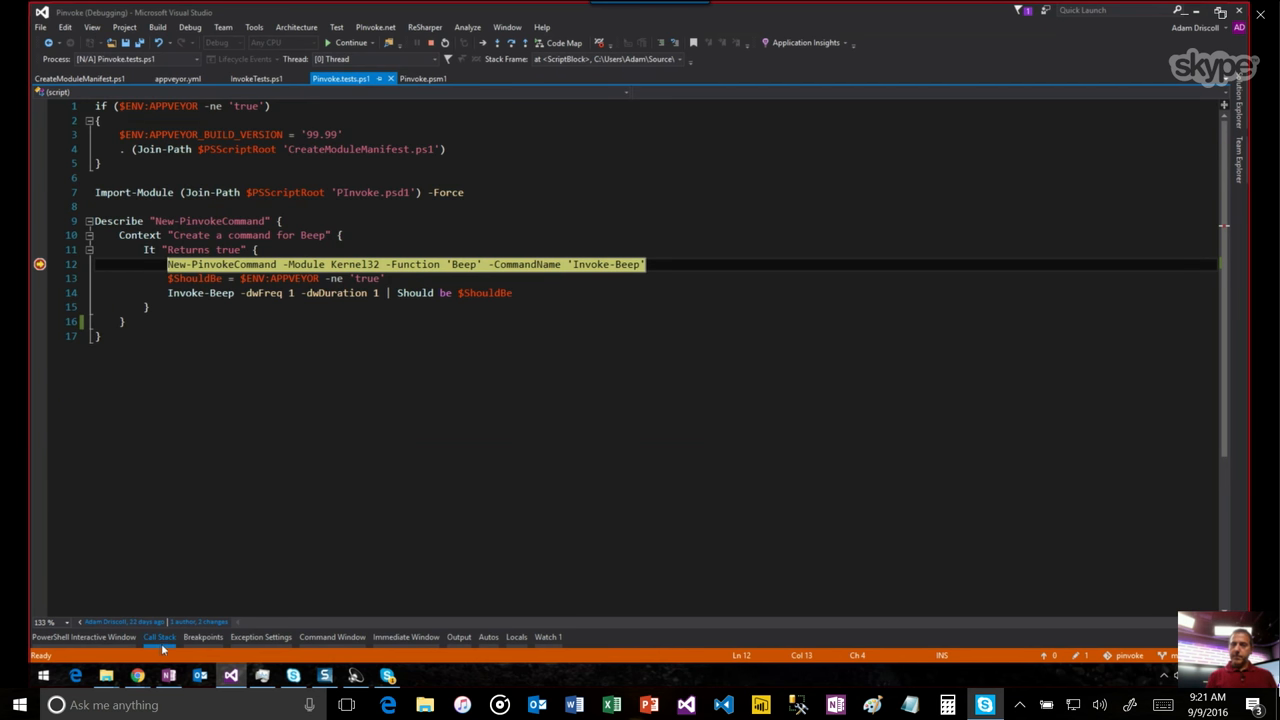
click(160, 636)
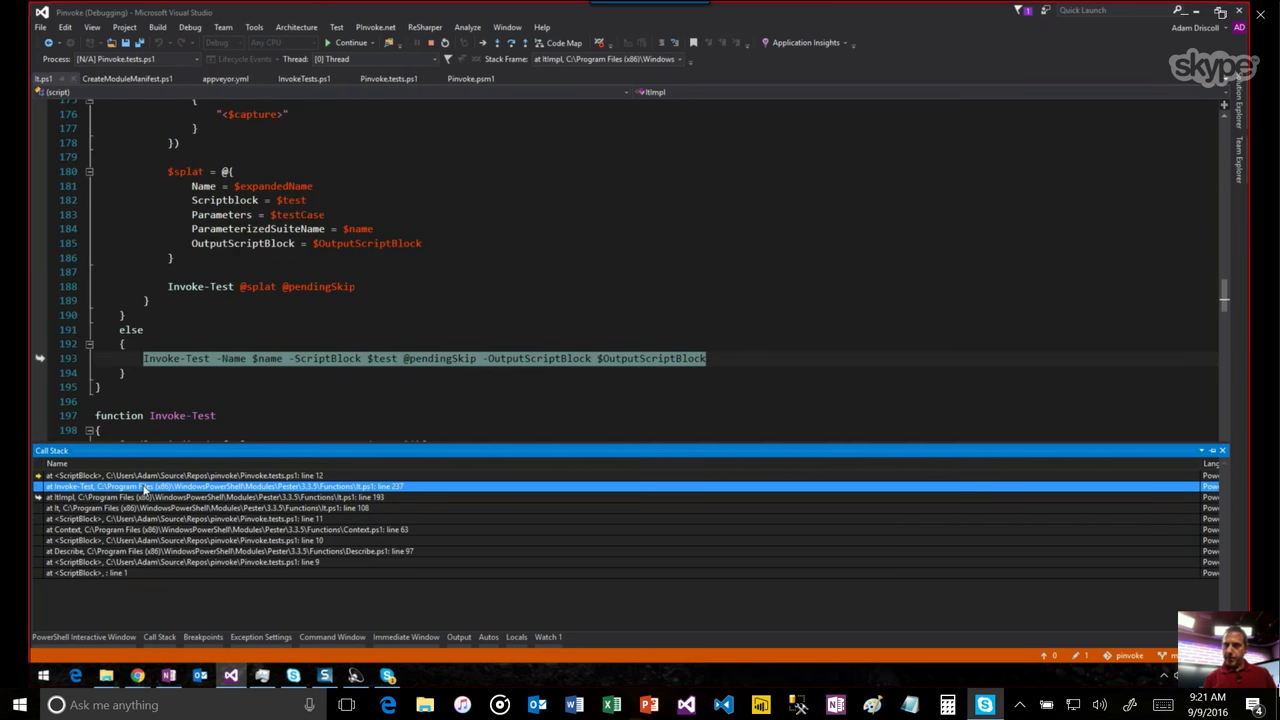
click(180, 476)
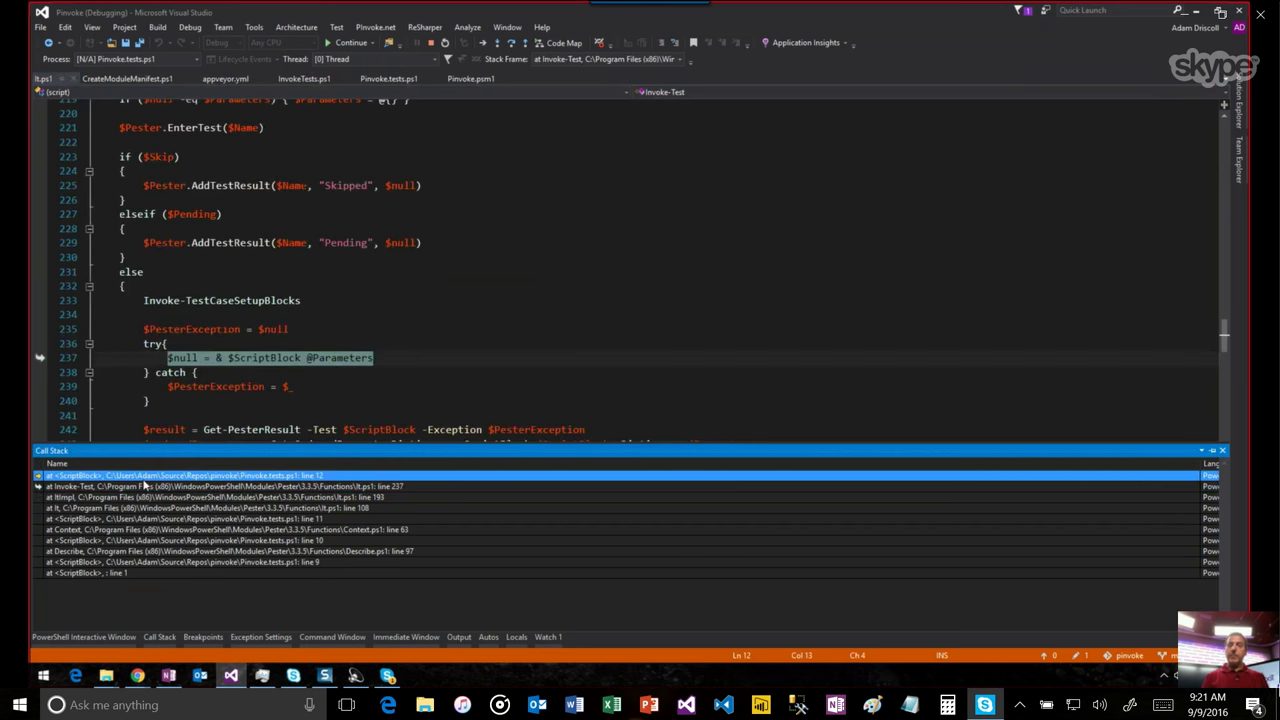
click(180, 476)
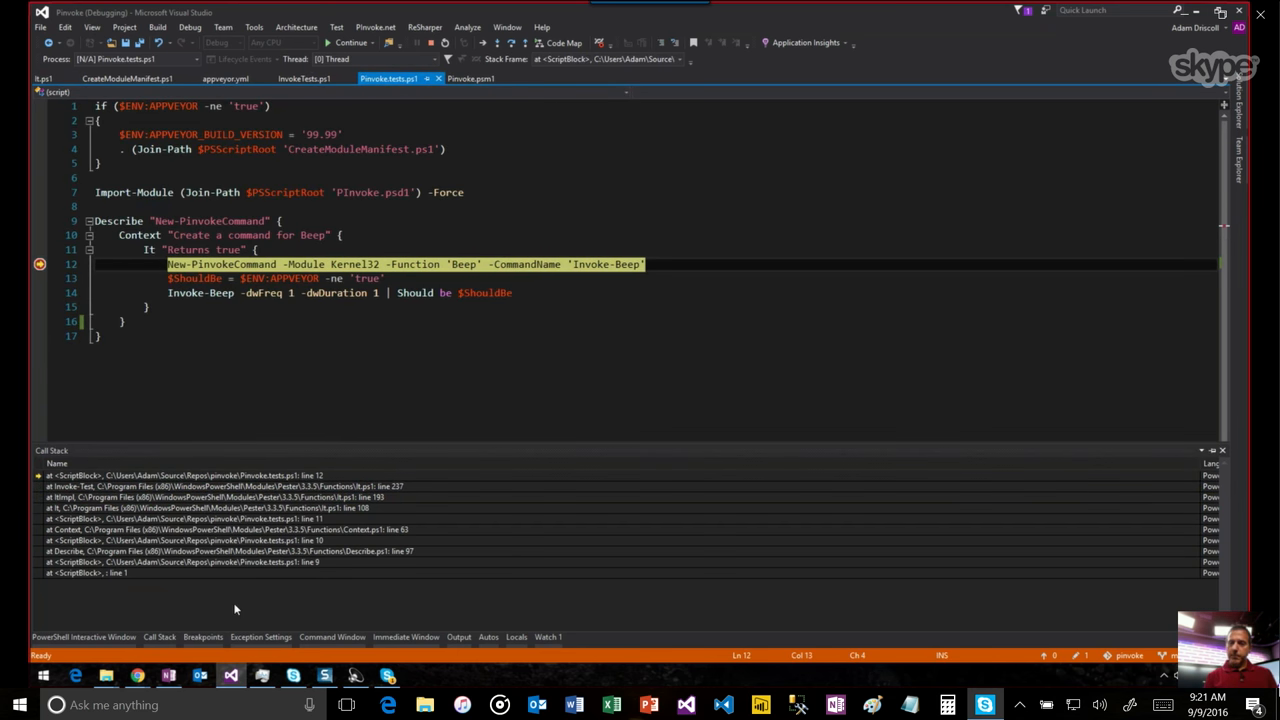
mouse_move(496, 616)
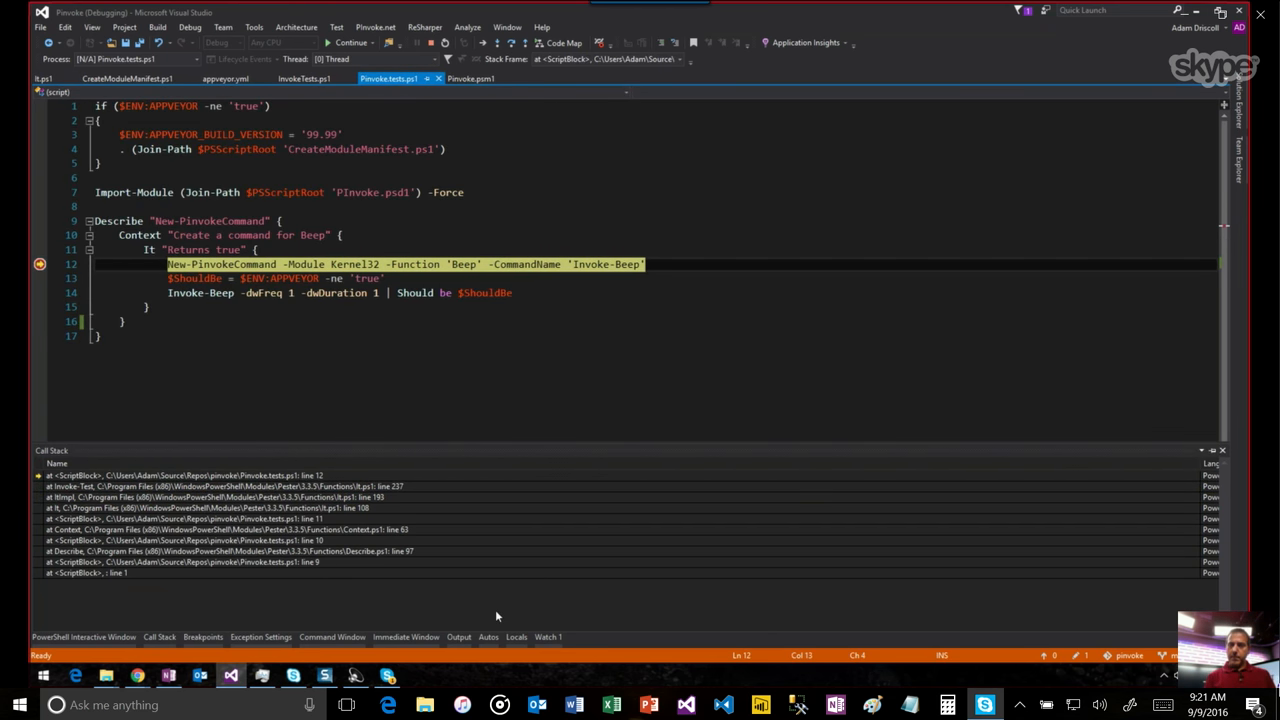
- Show the Locals window and expand the PSDebugContext variable
click(516, 636)
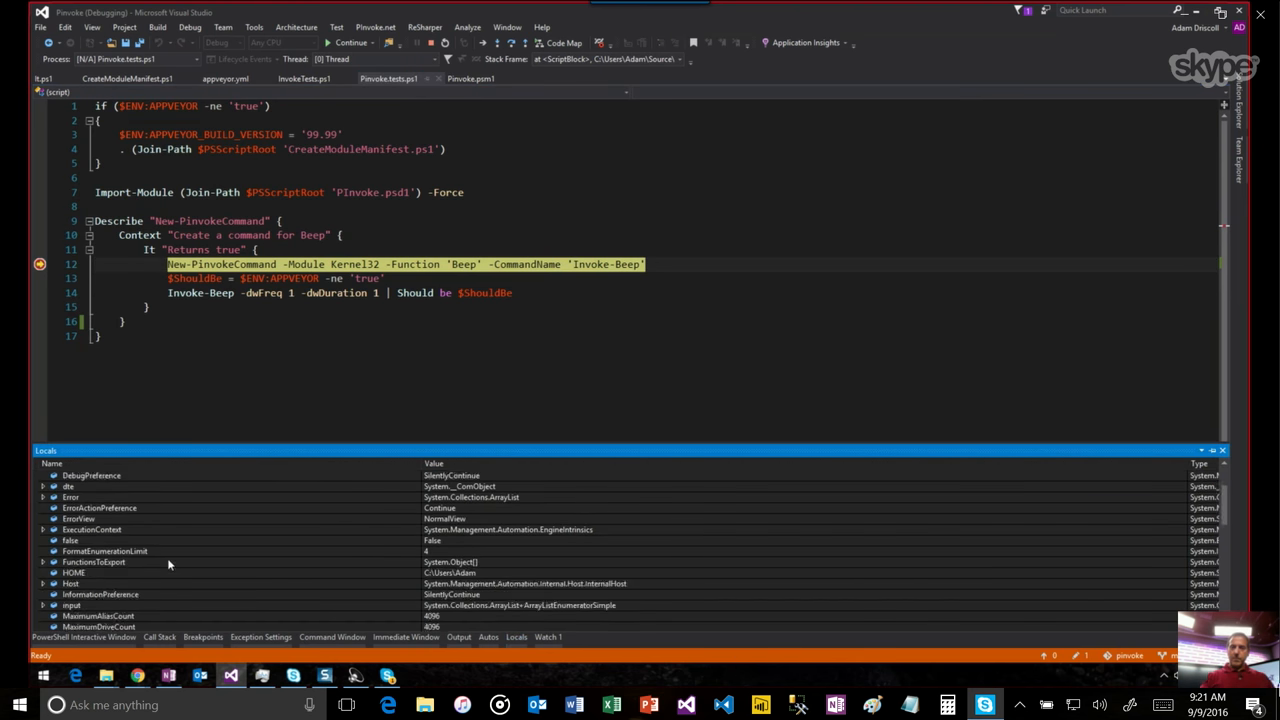
scroll(down, 3)
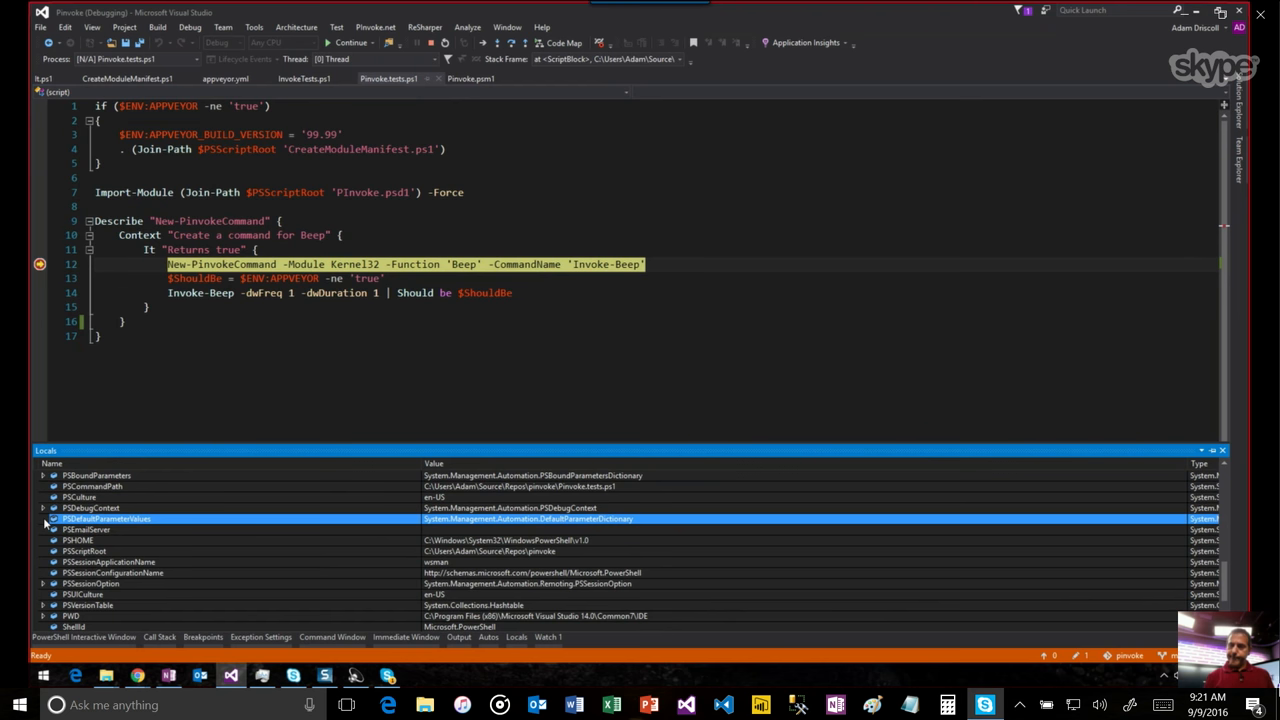
click(44, 508)
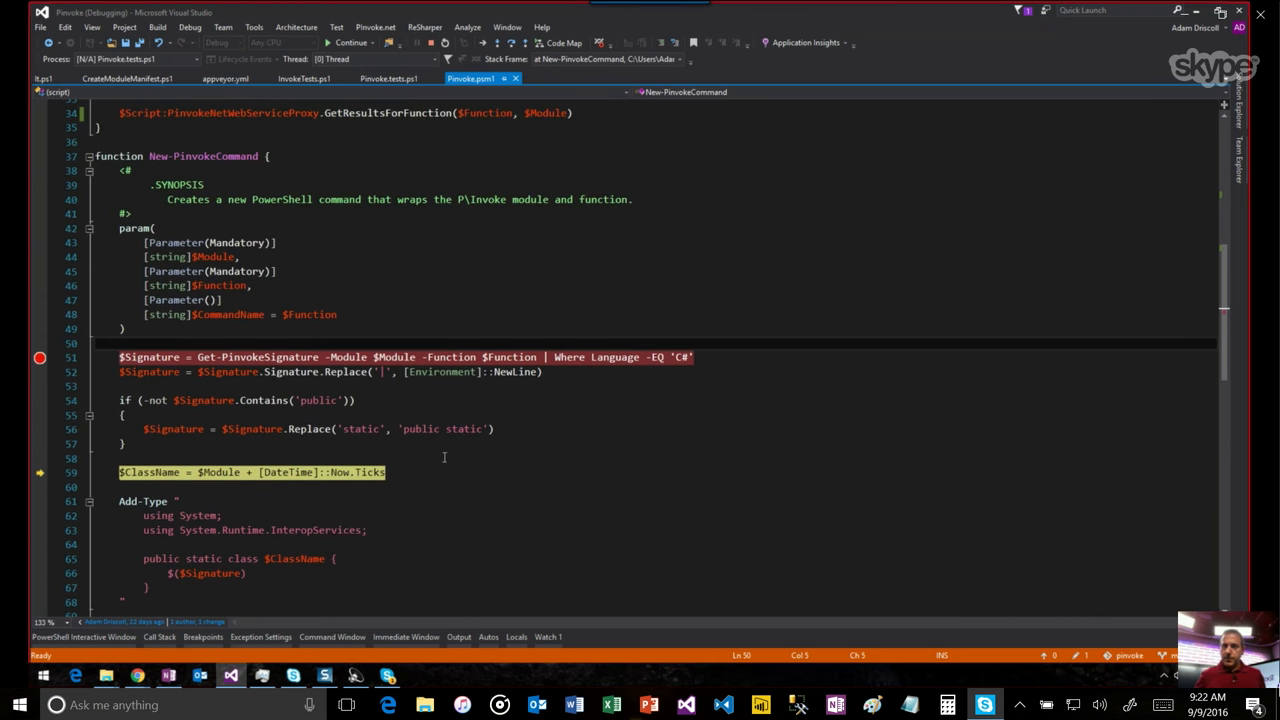
- End the debug session so New-PinvokeCommand shows passed and Pinvoke.psm1 is editable again
scroll(down, 3)
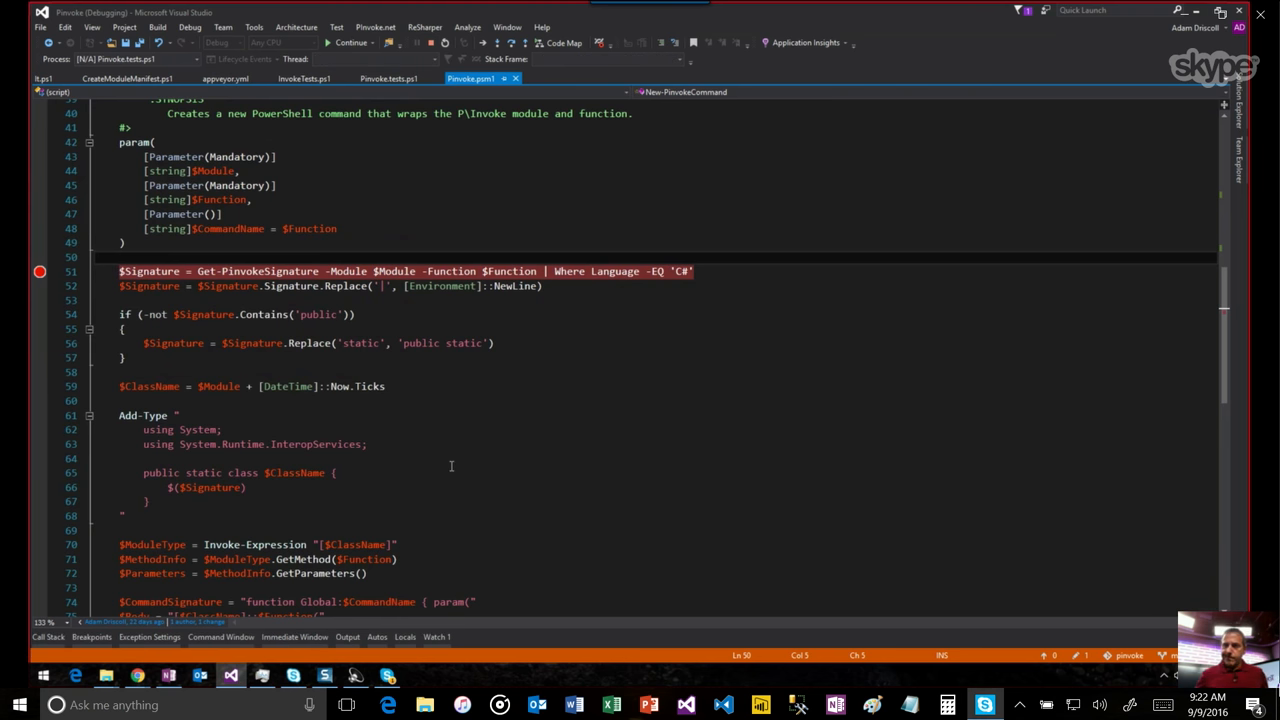
click(470, 42)
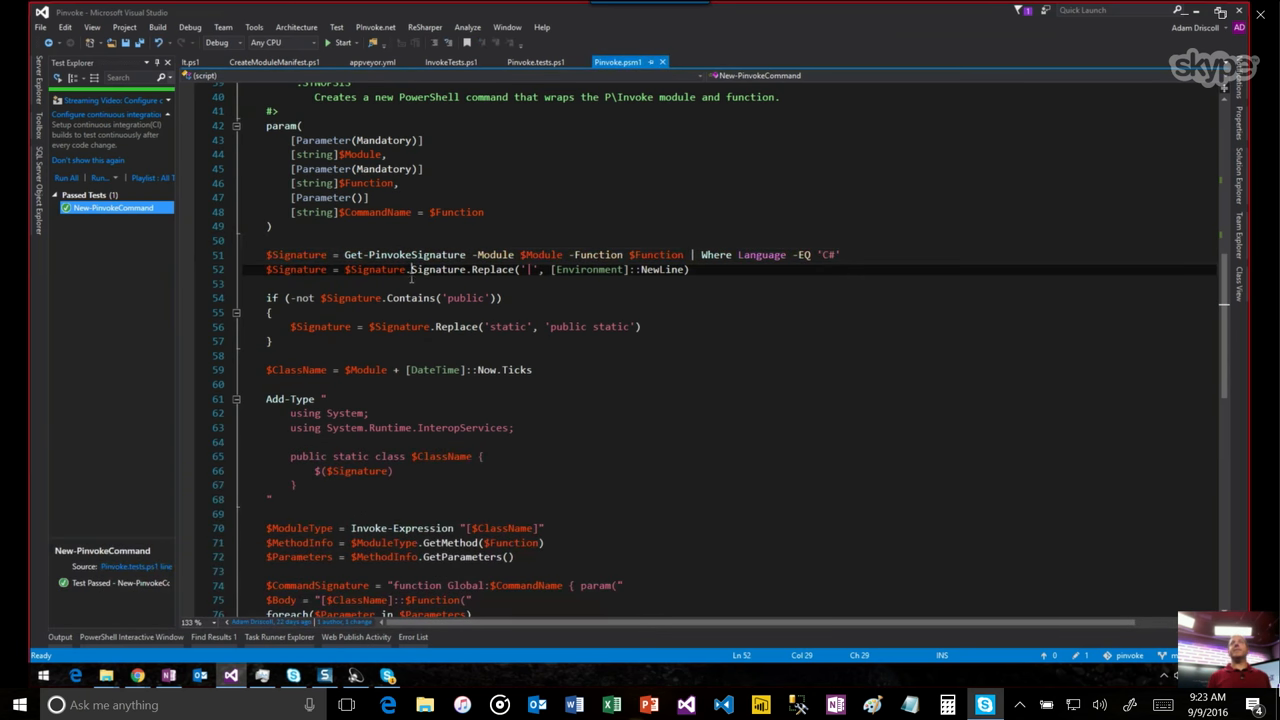
click(418, 240)
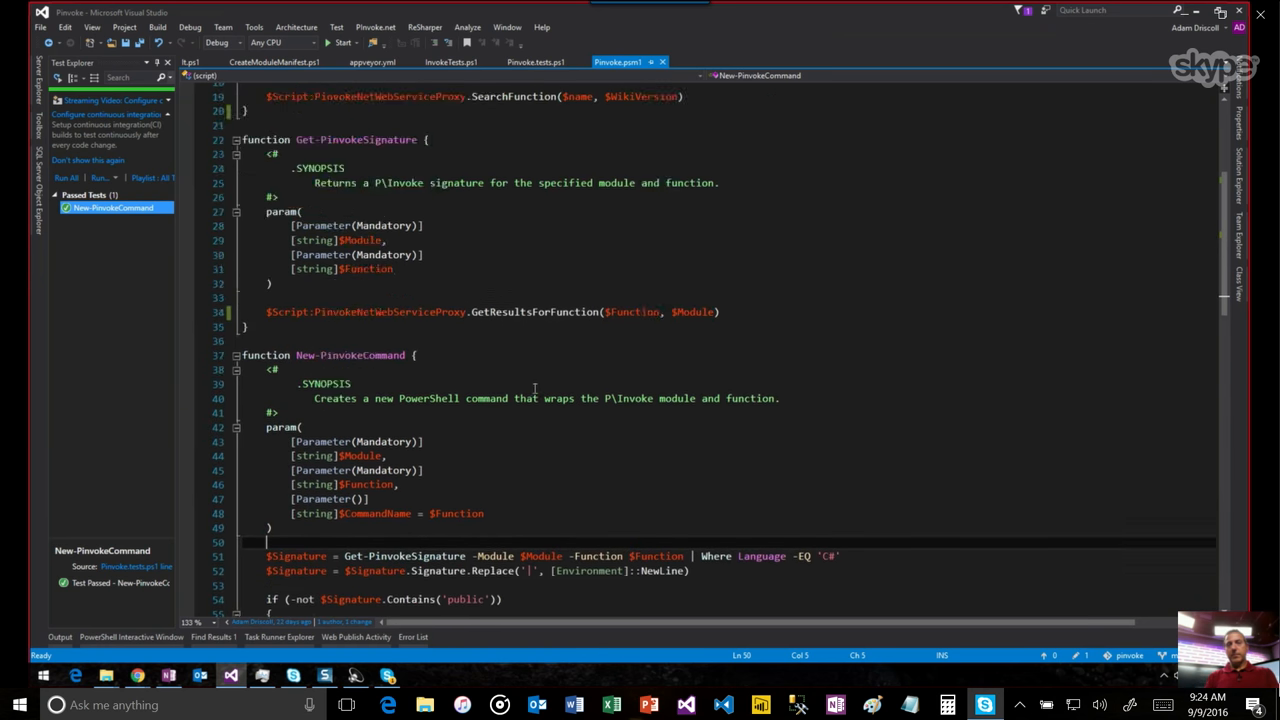
scroll(up, 3)
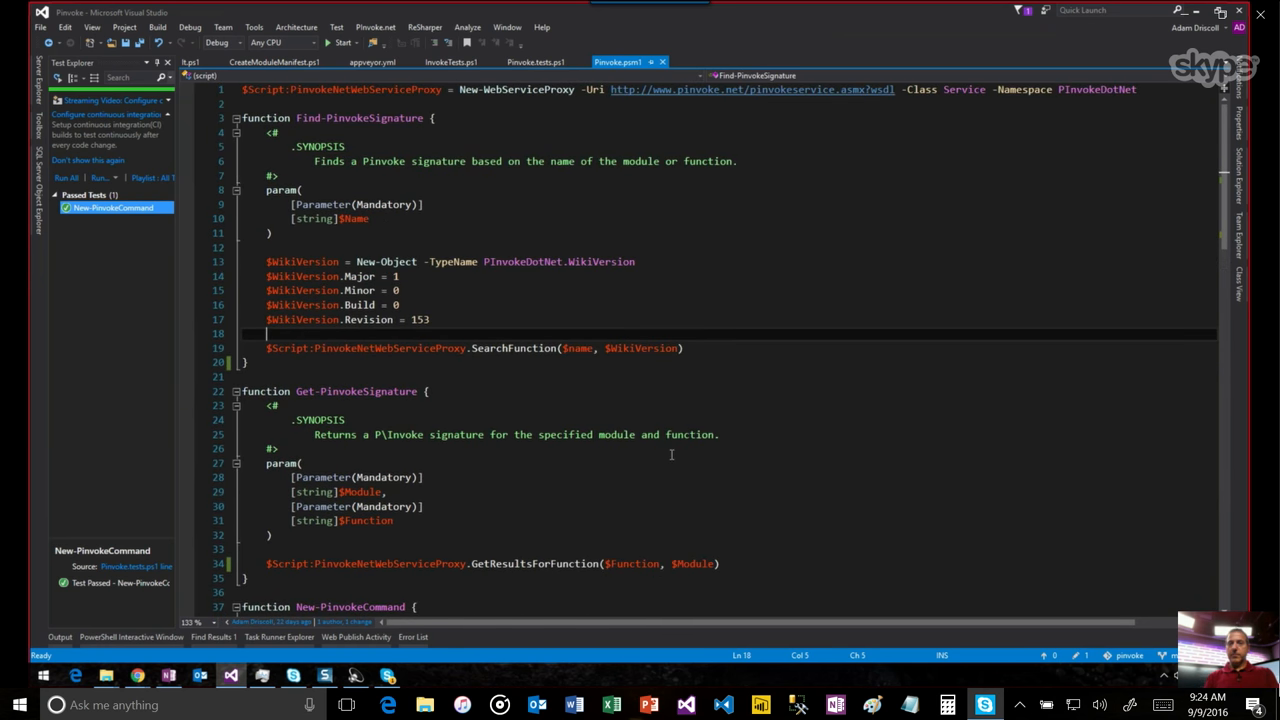
click(464, 102)
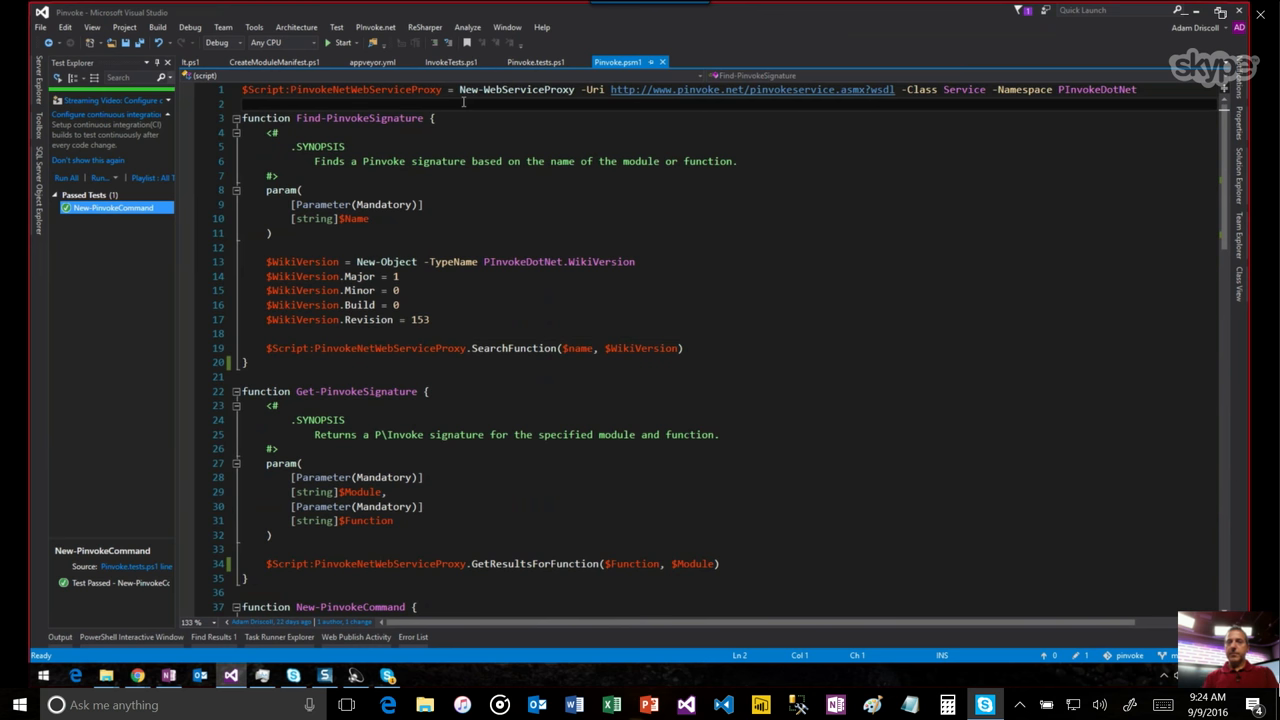